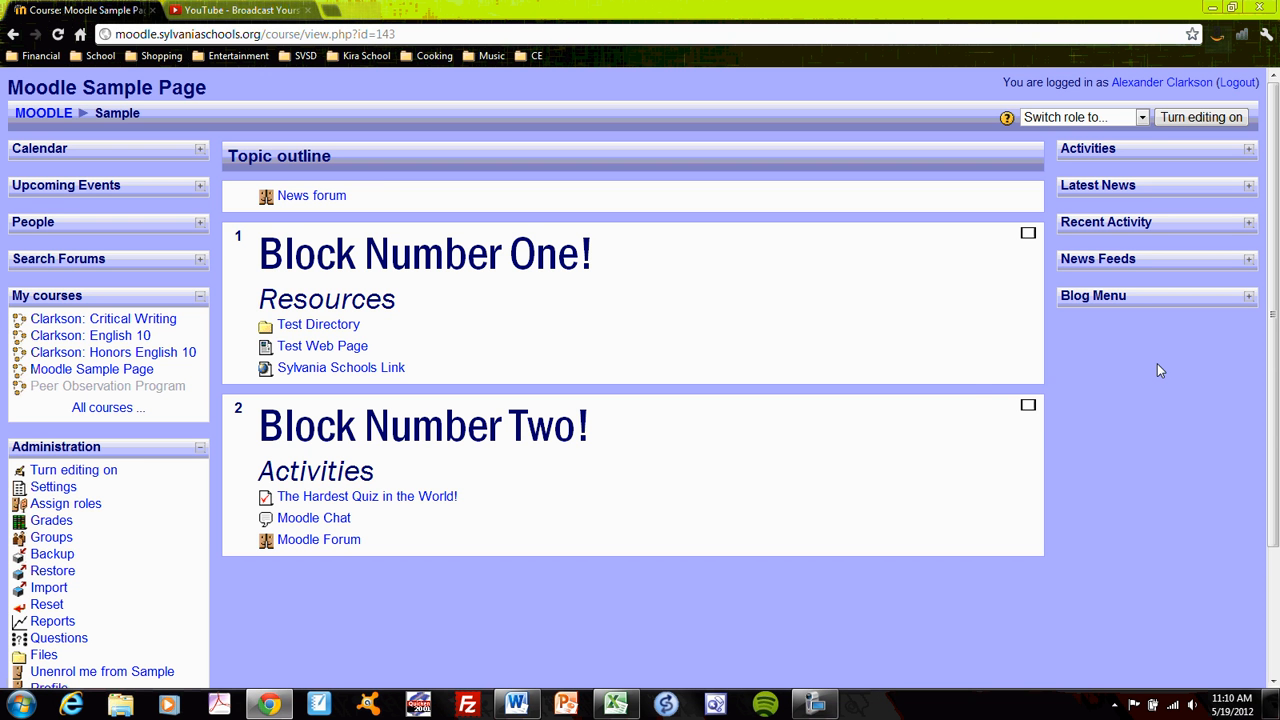
mouse_move(207, 308)
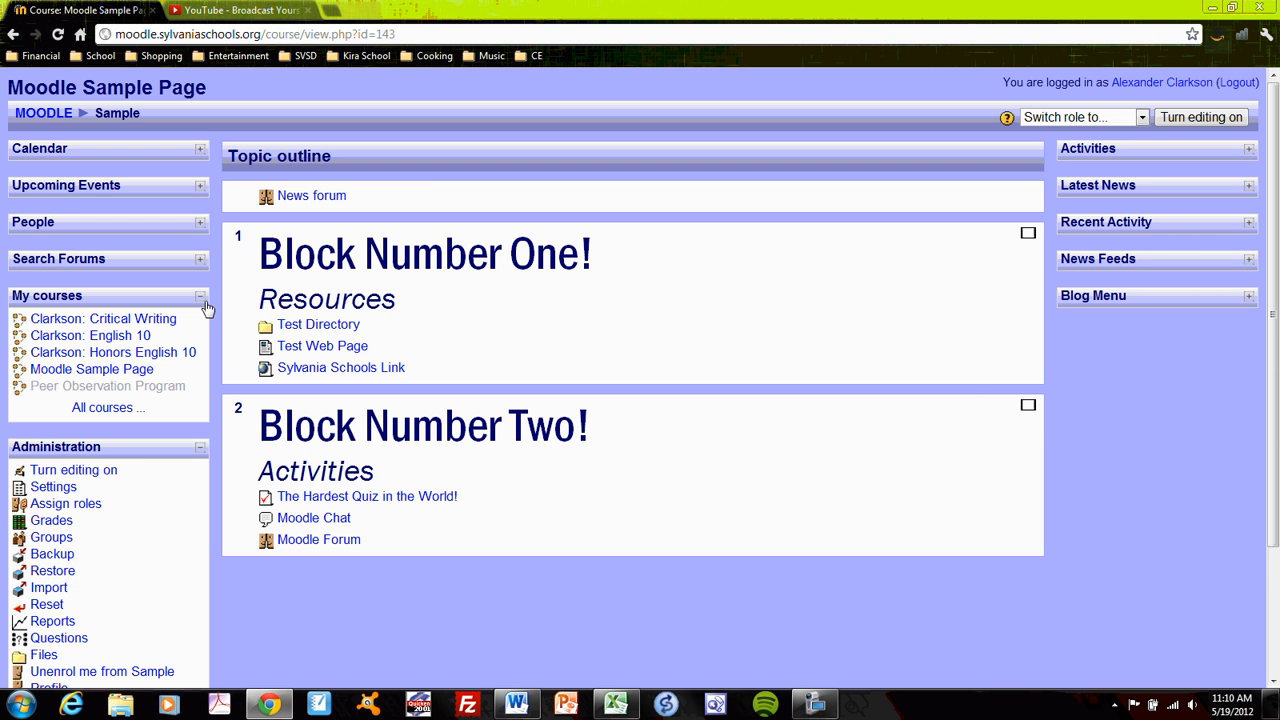
Collapse My courses and Administration, then expand Calendar, Search Forums and right-column blocks.
click(199, 295)
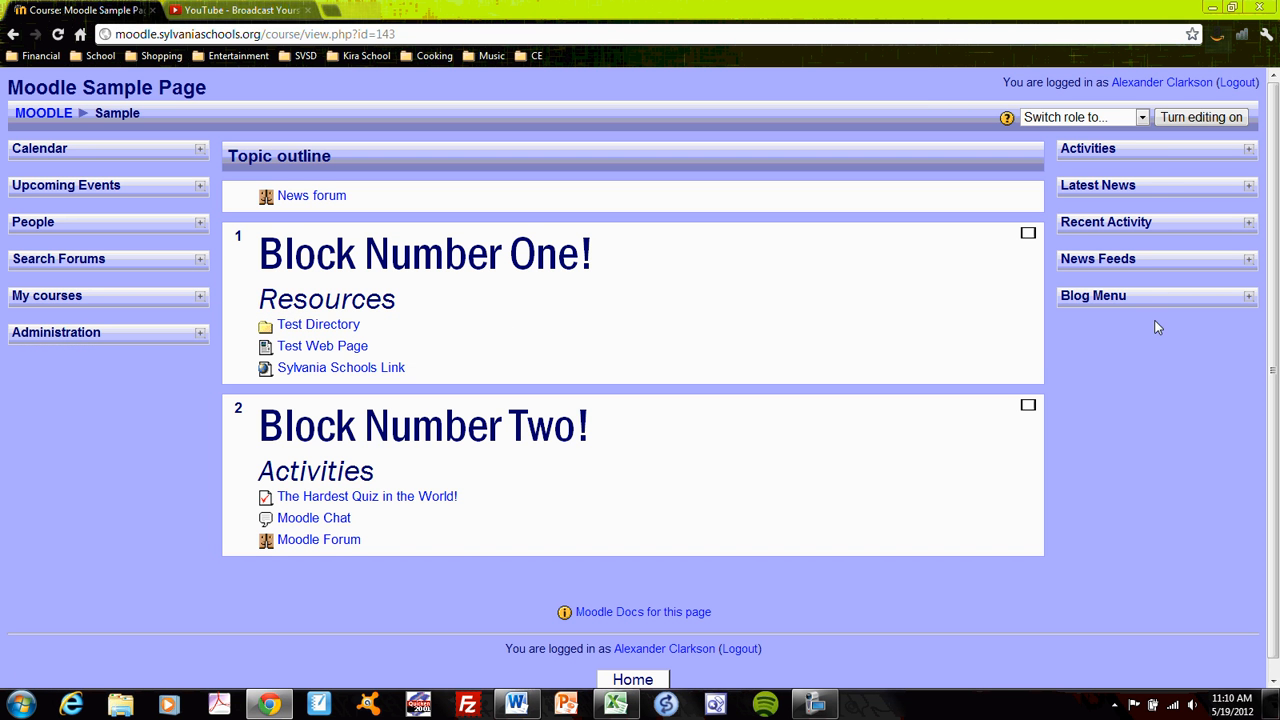
mouse_move(1147, 151)
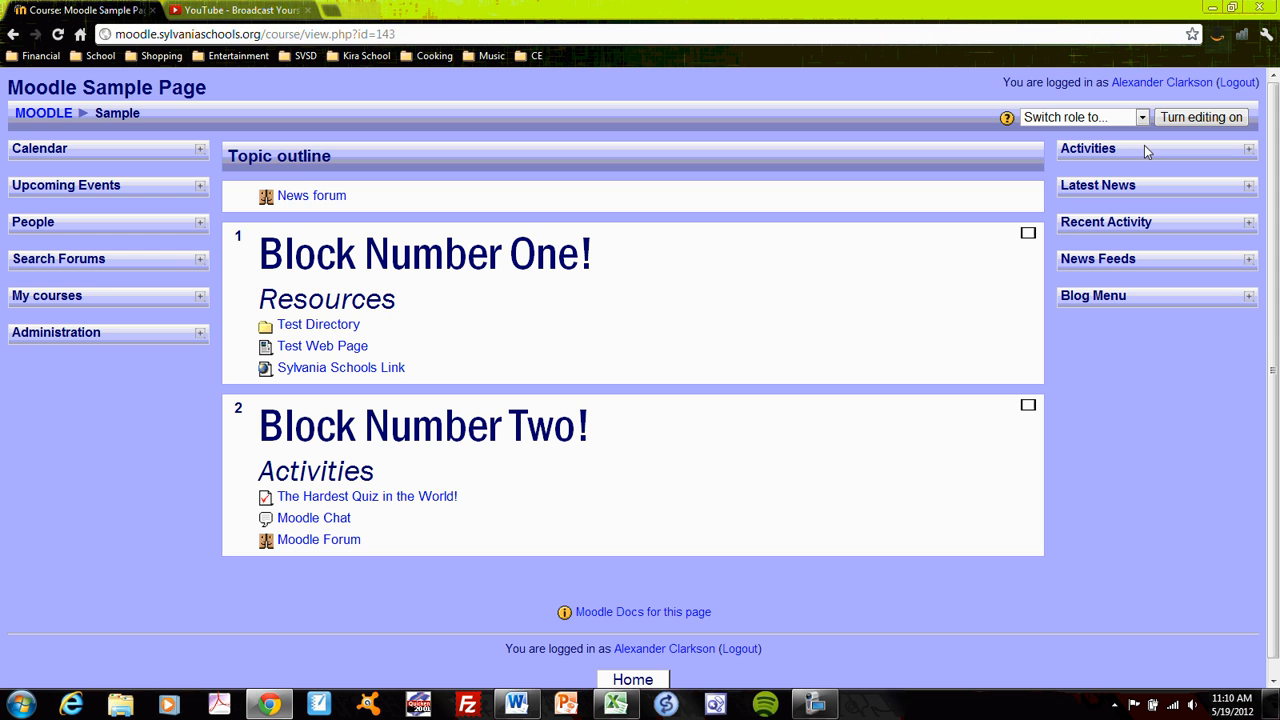
mouse_move(227, 182)
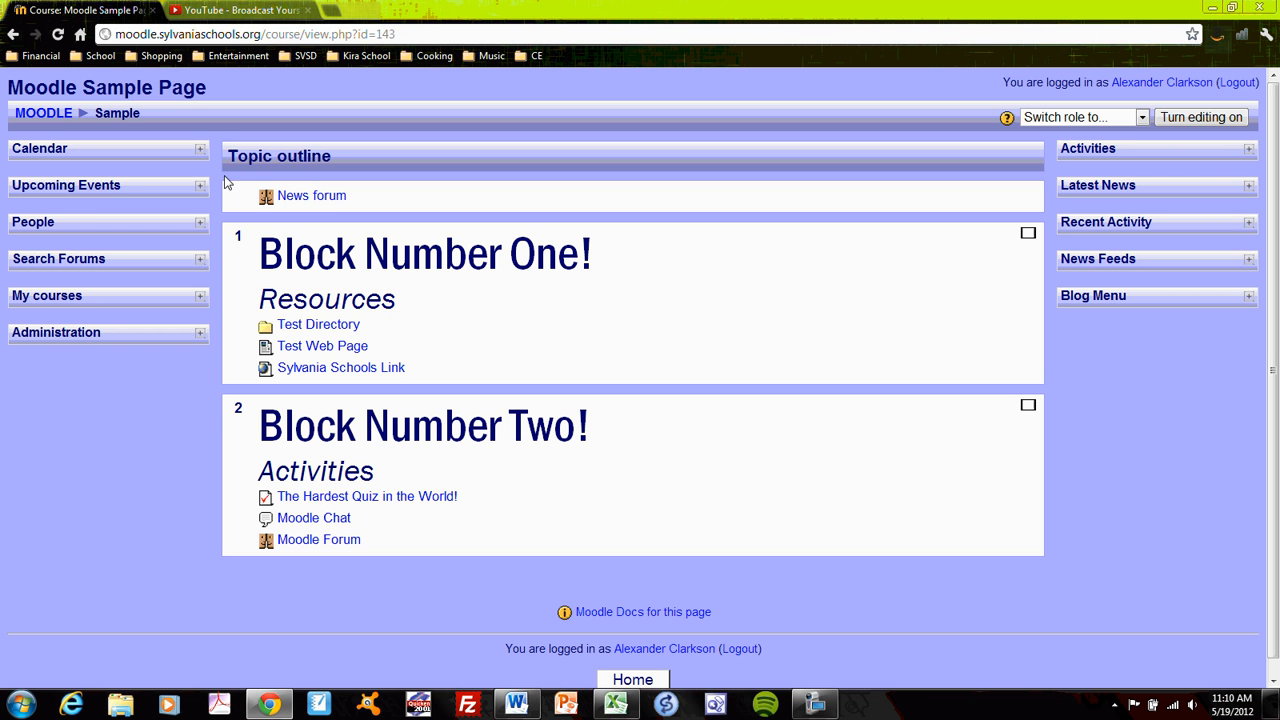
mouse_move(201, 152)
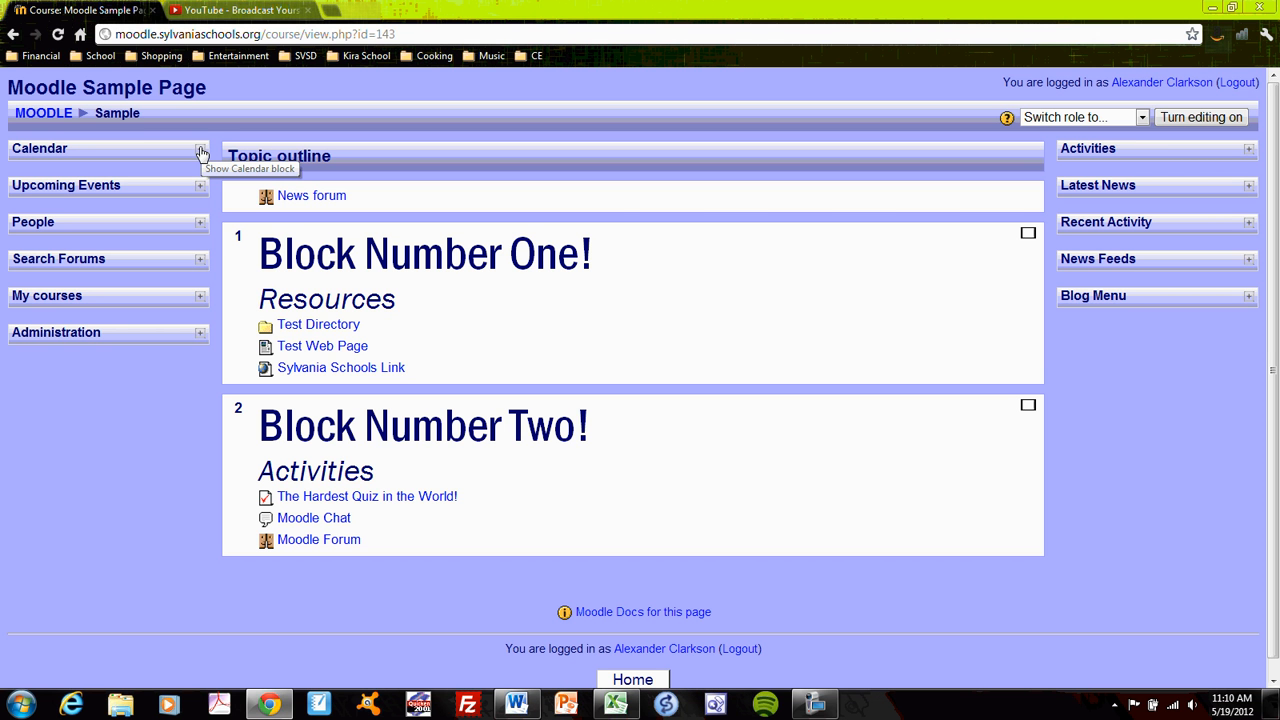
click(200, 152)
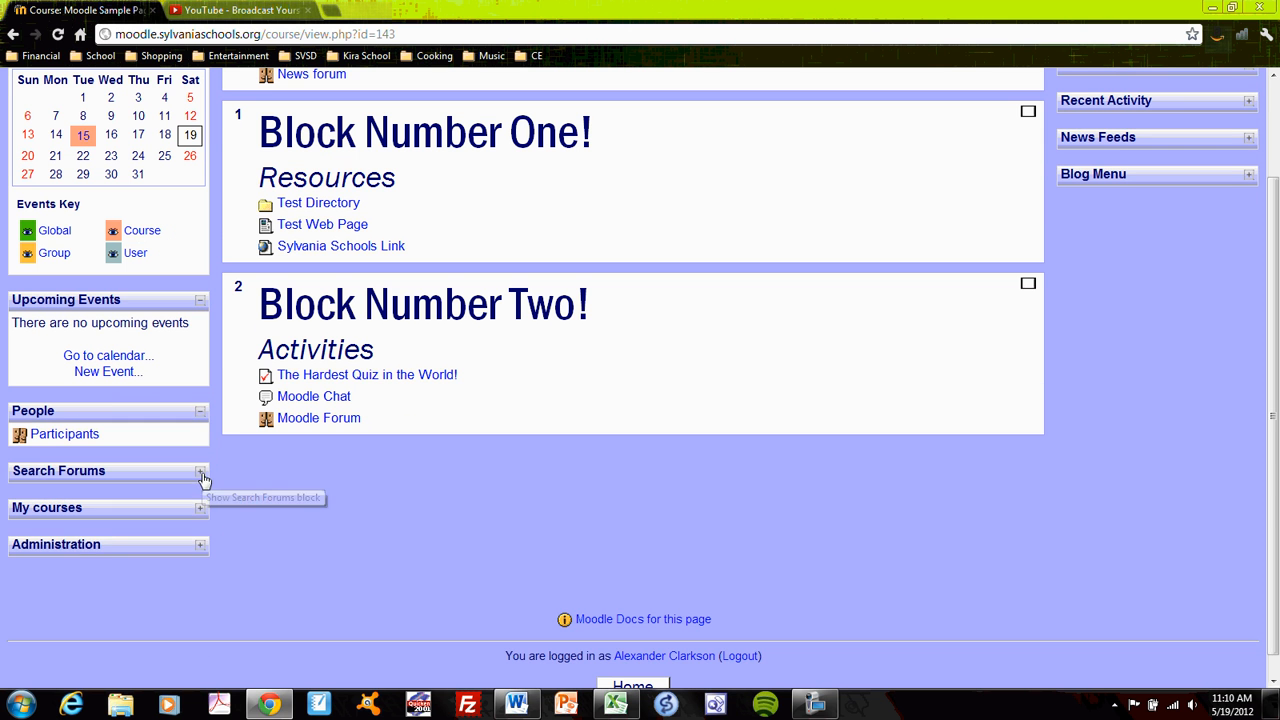
click(200, 470)
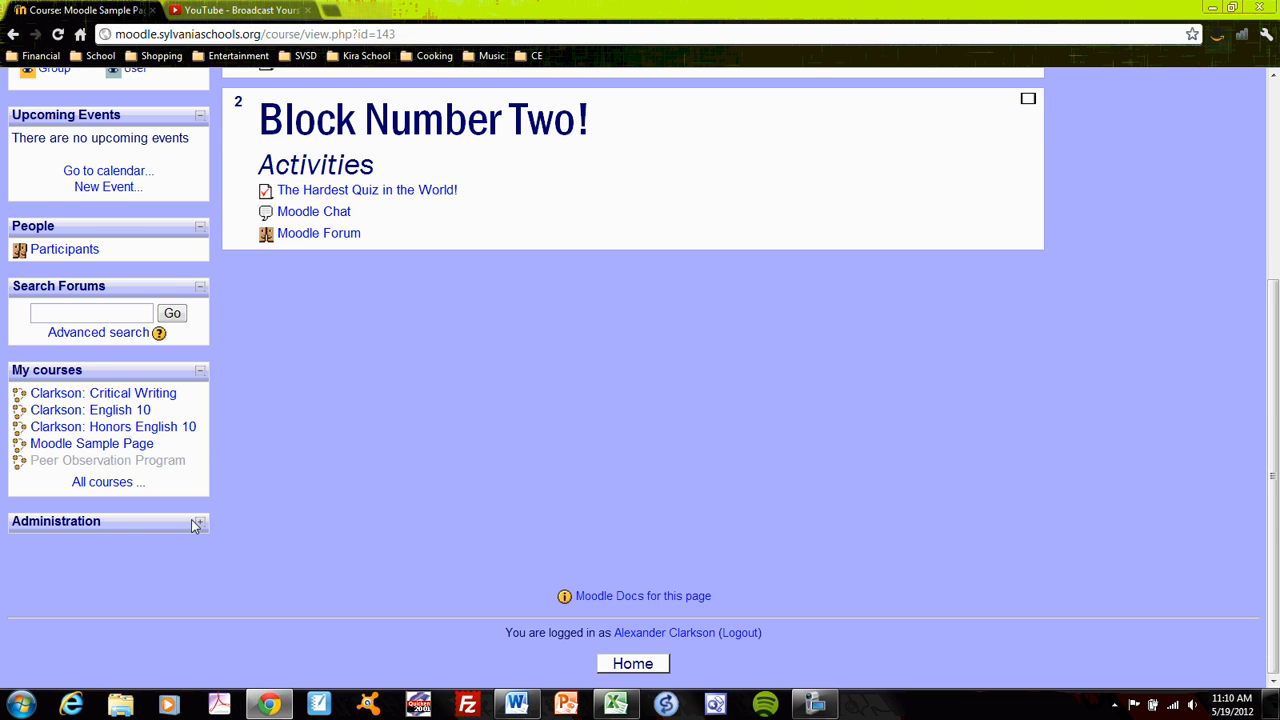
scroll(up, 3)
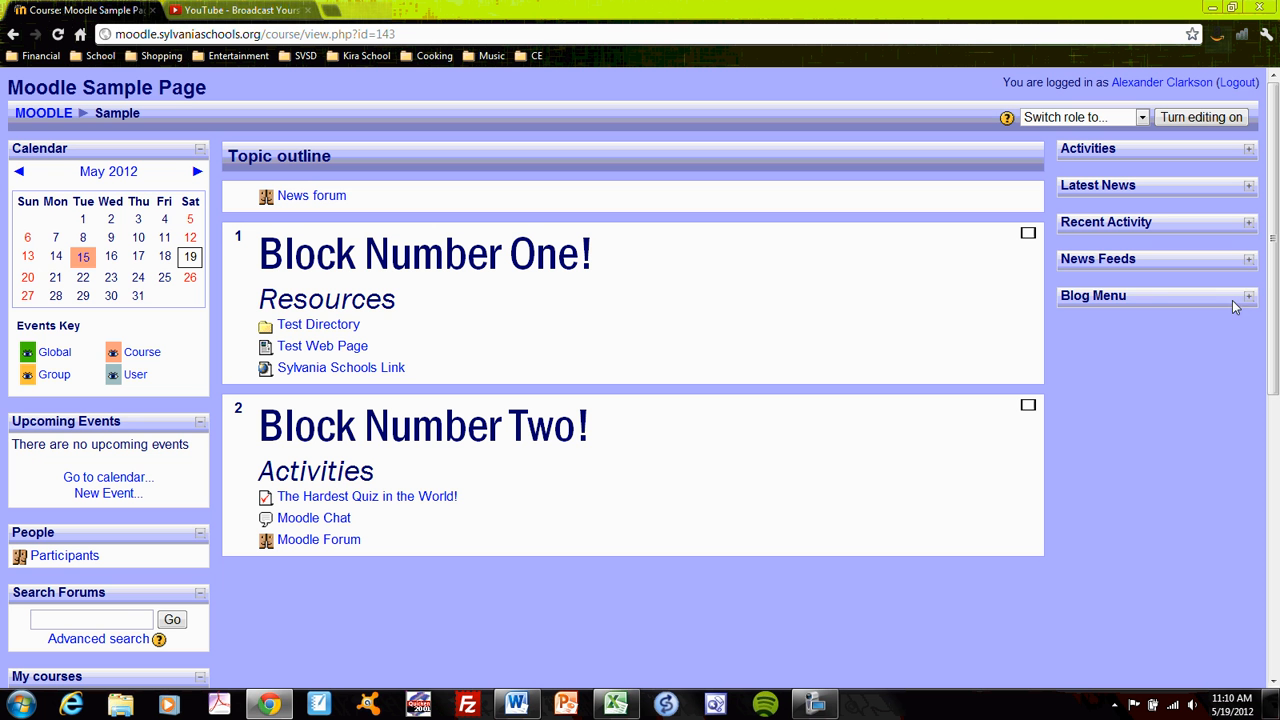
click(1249, 222)
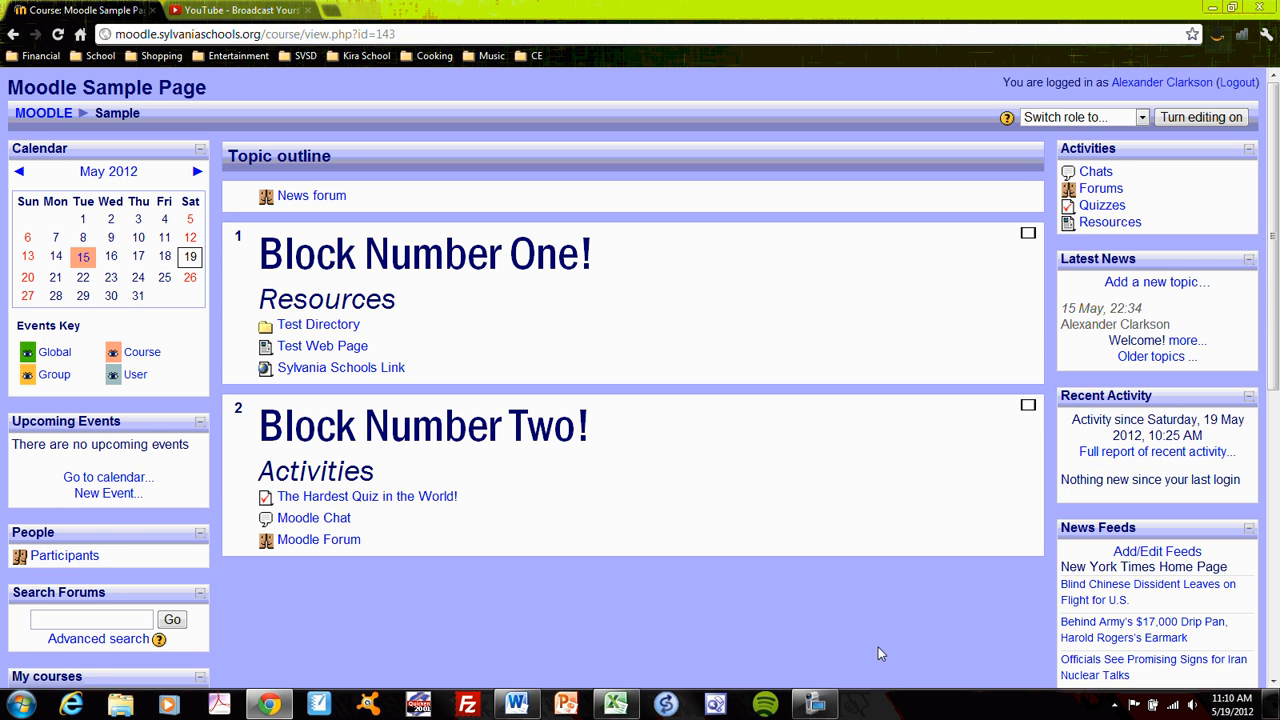
scroll(down, 3)
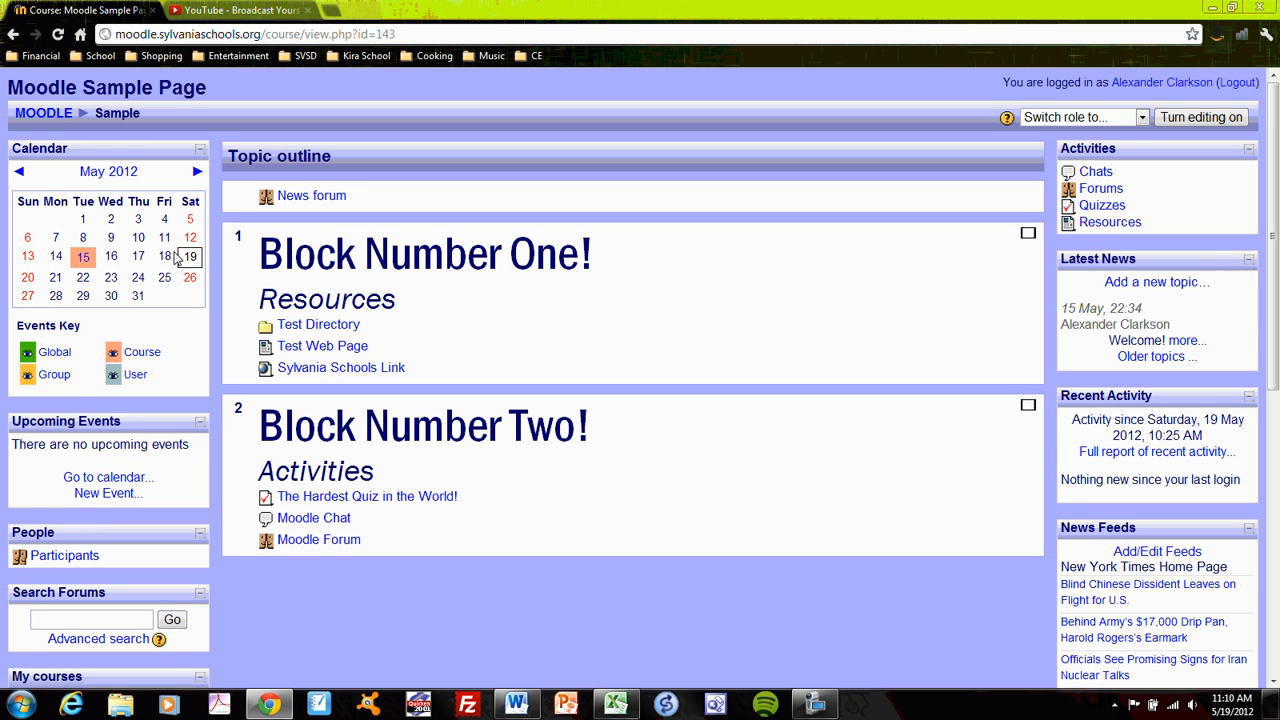
mouse_move(155, 240)
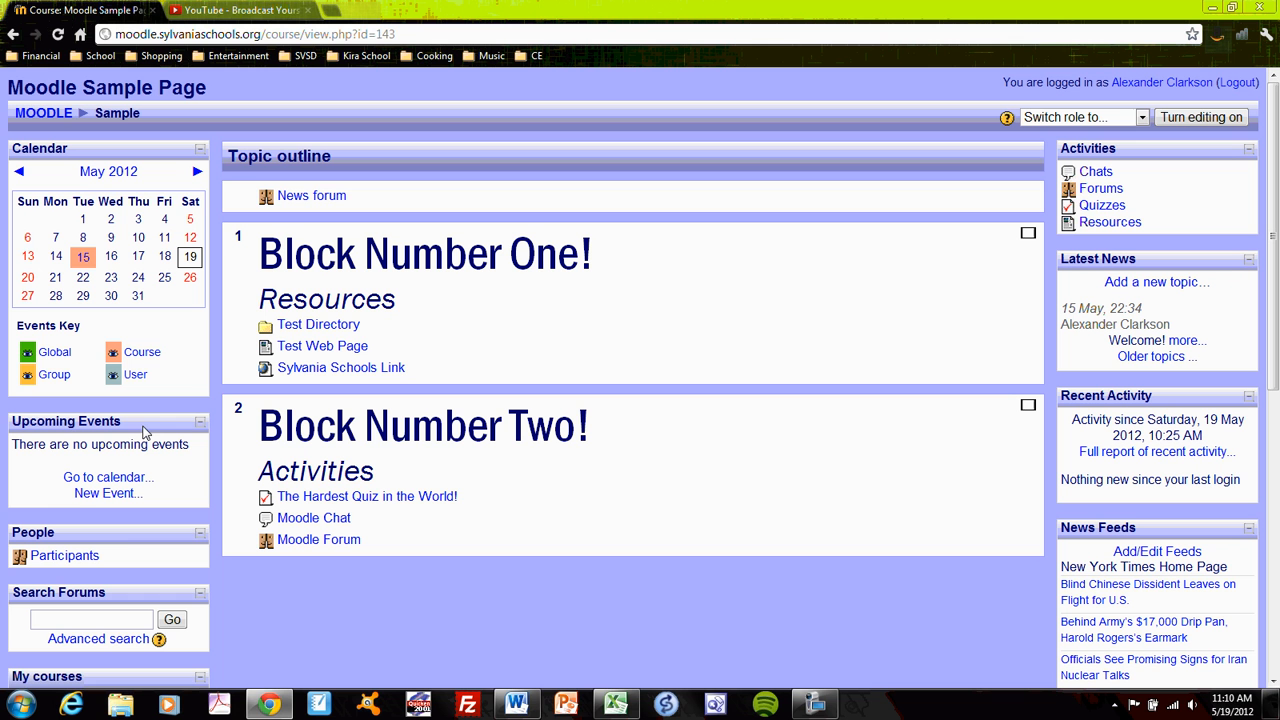
mouse_move(125, 544)
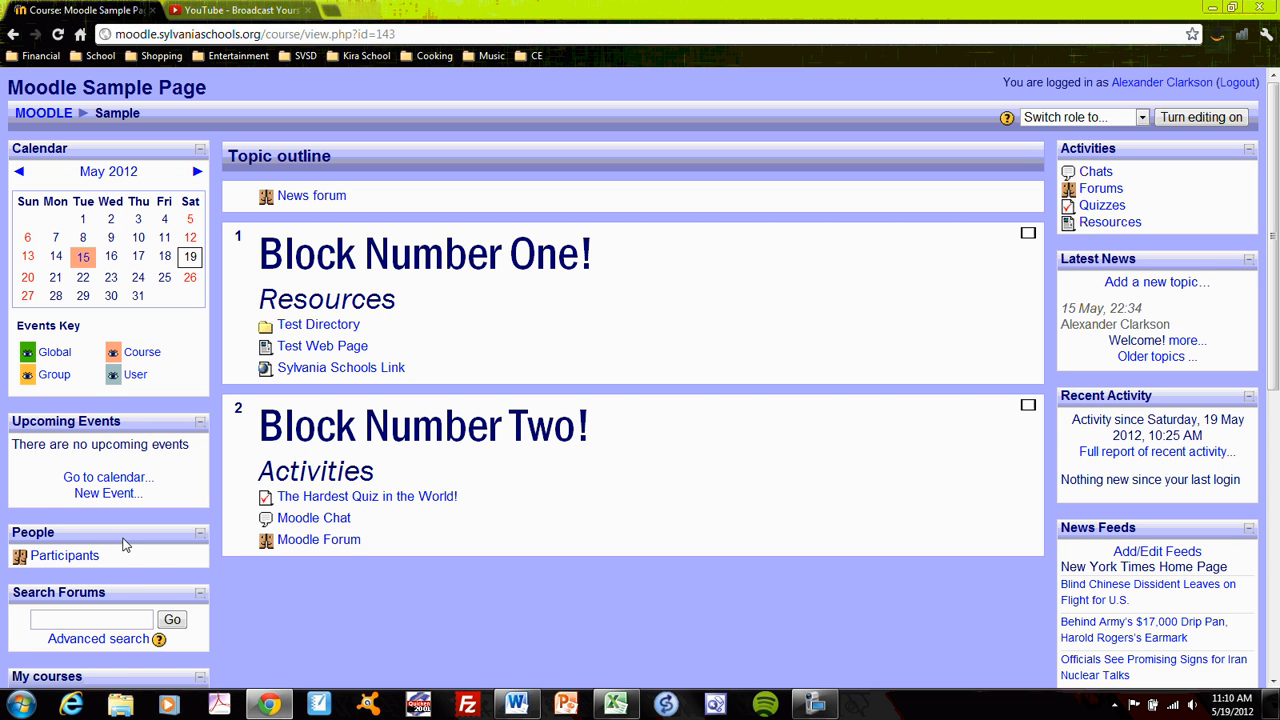
mouse_move(64, 555)
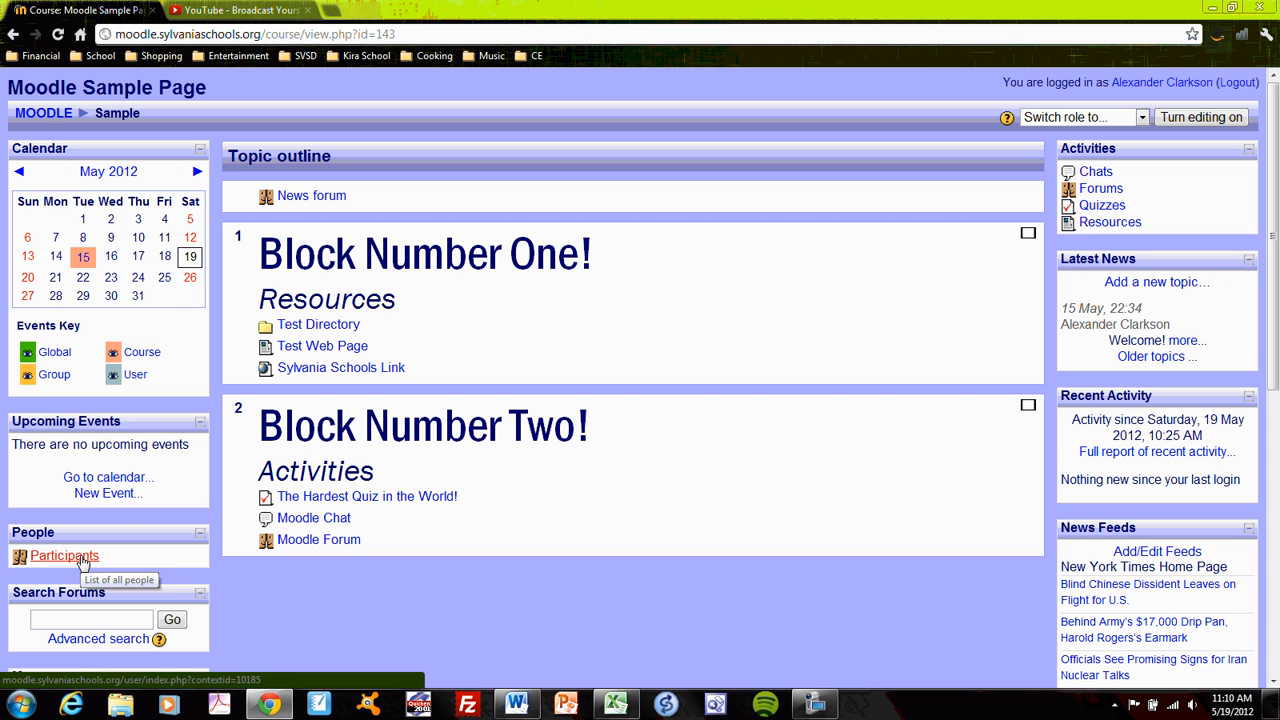
View the Participants list of all five enrolled users, then return to the course page.
click(64, 555)
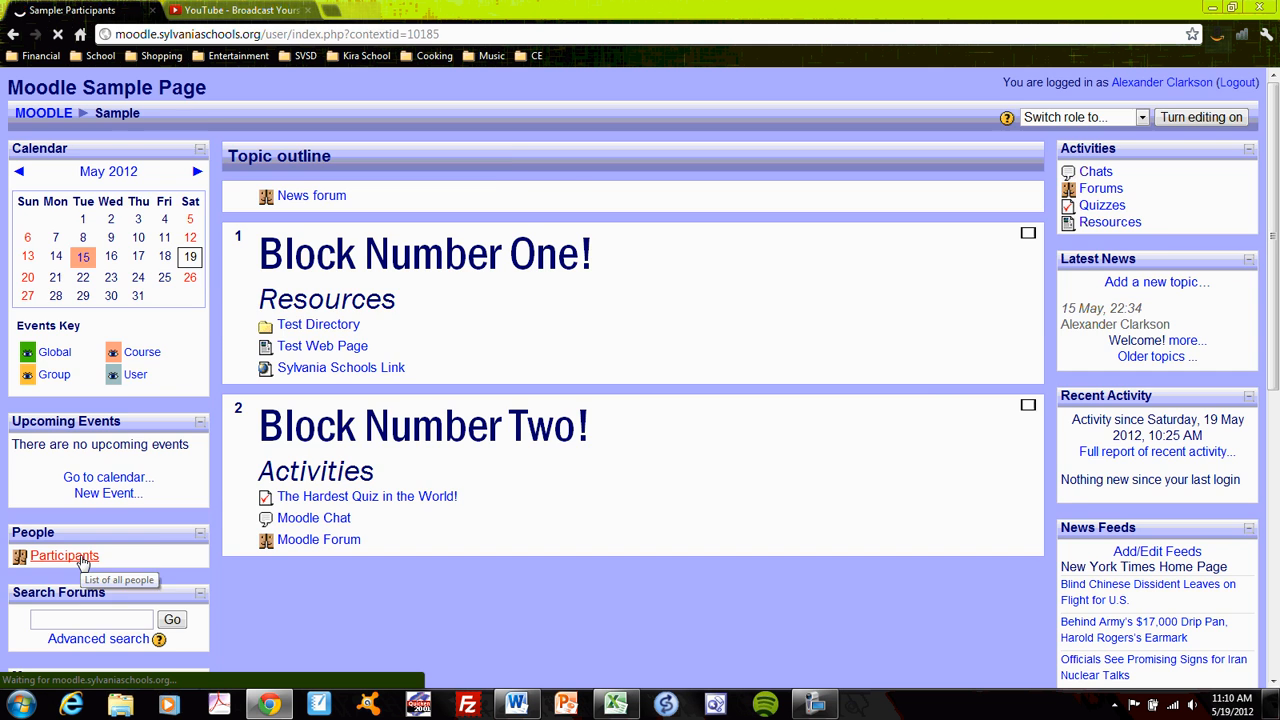
click(64, 555)
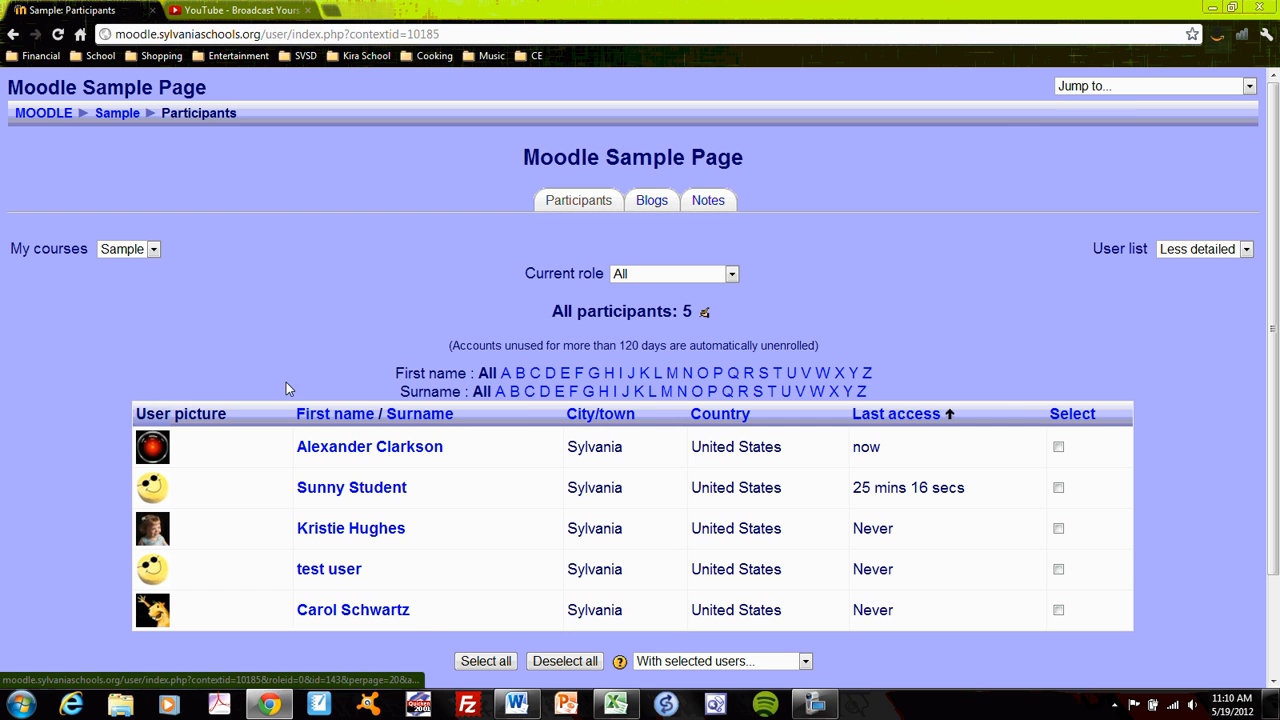
click(117, 113)
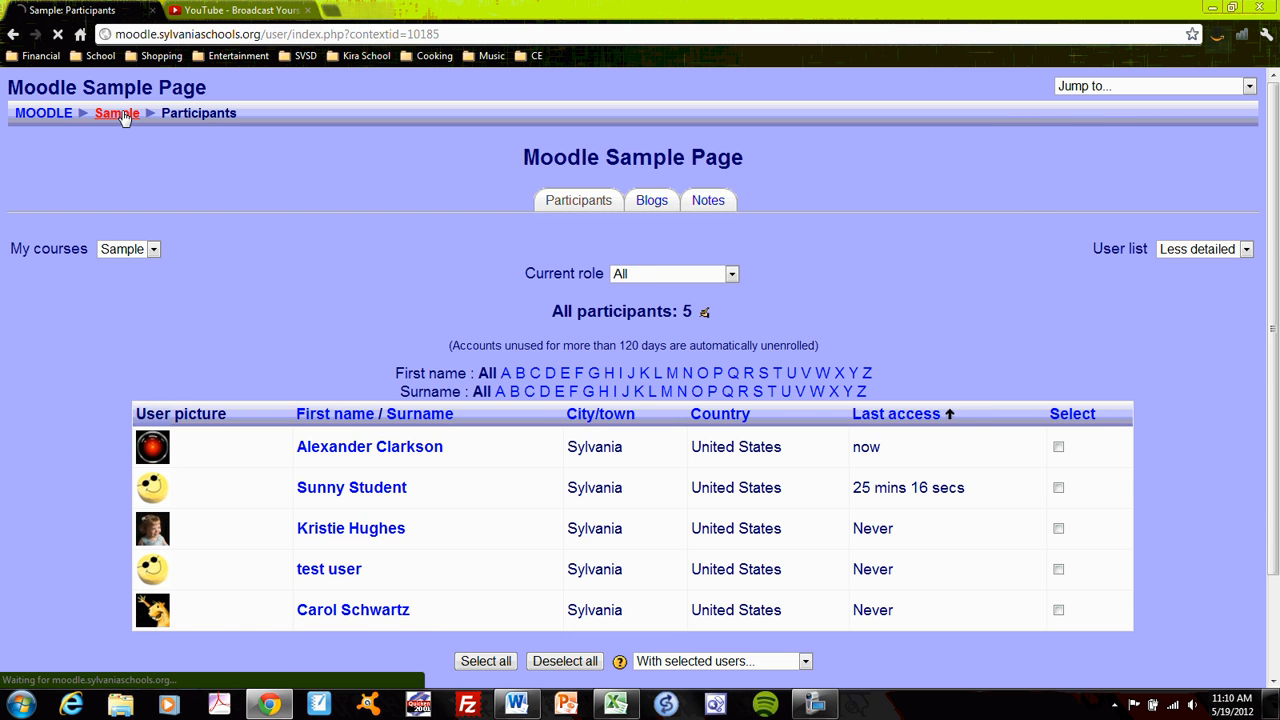
Collapse the Administration, My courses and Recent Activity blocks.
click(116, 112)
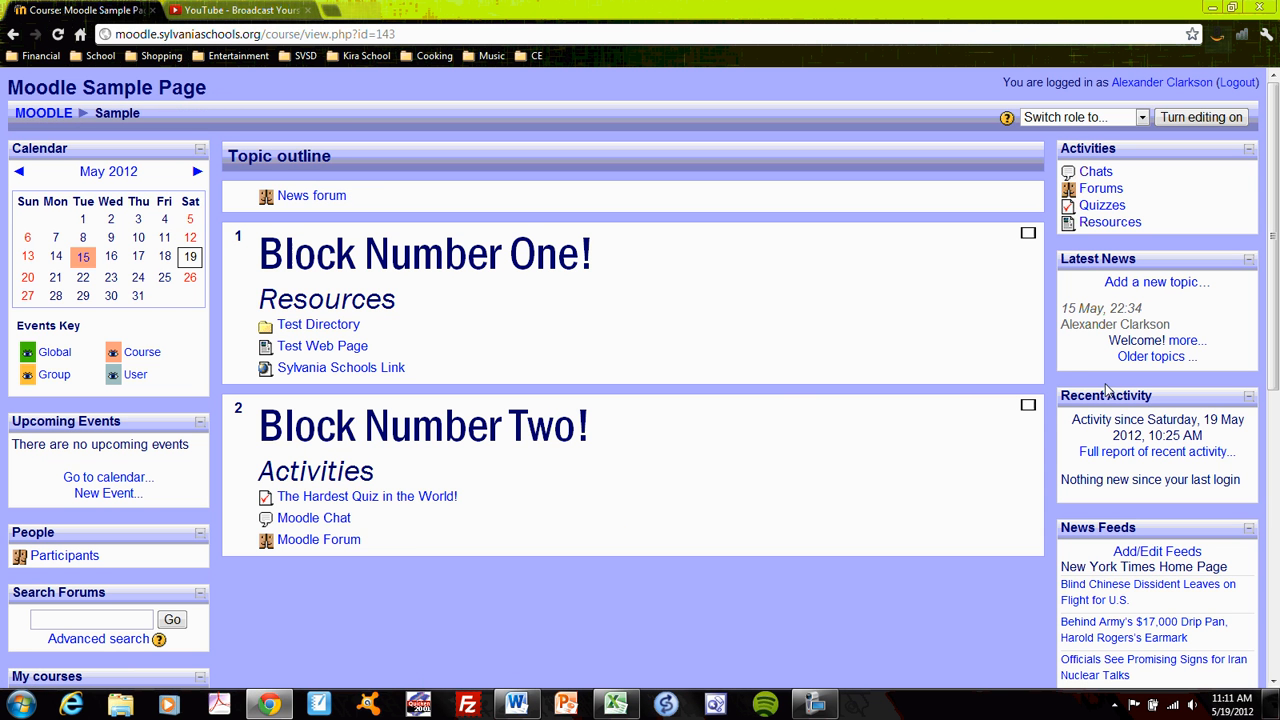
scroll(down, 3)
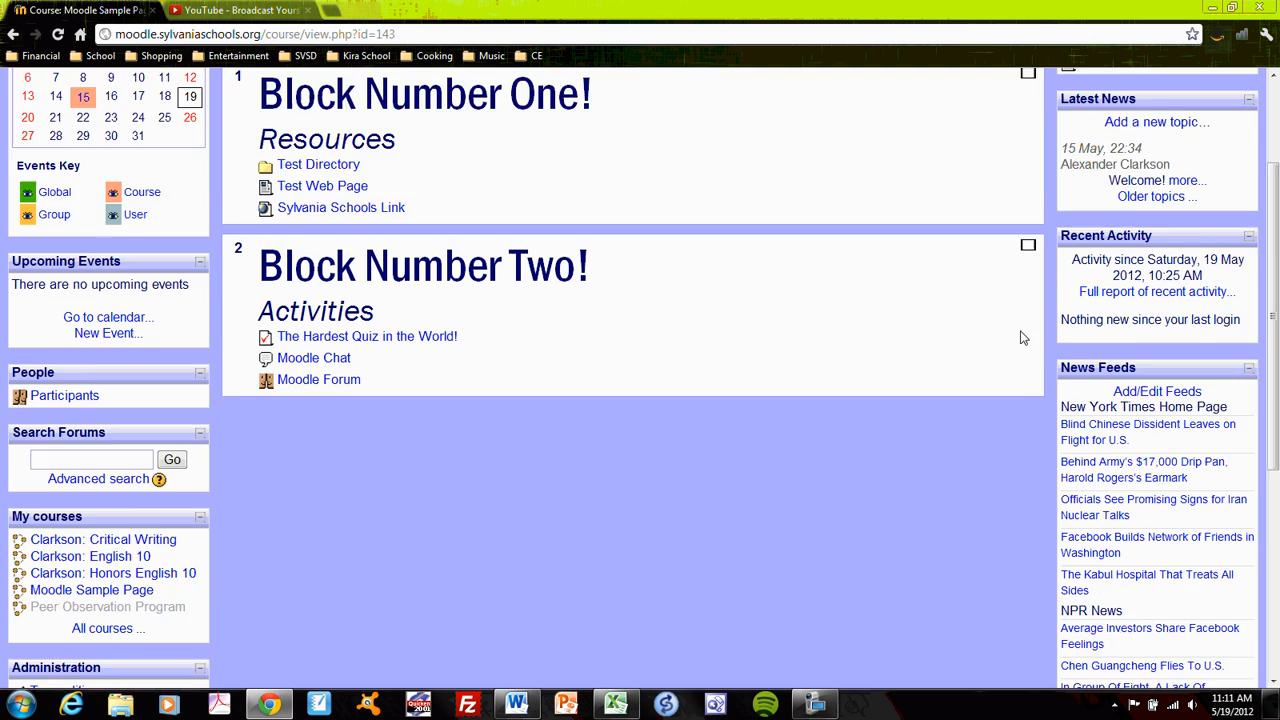
scroll(down, 3)
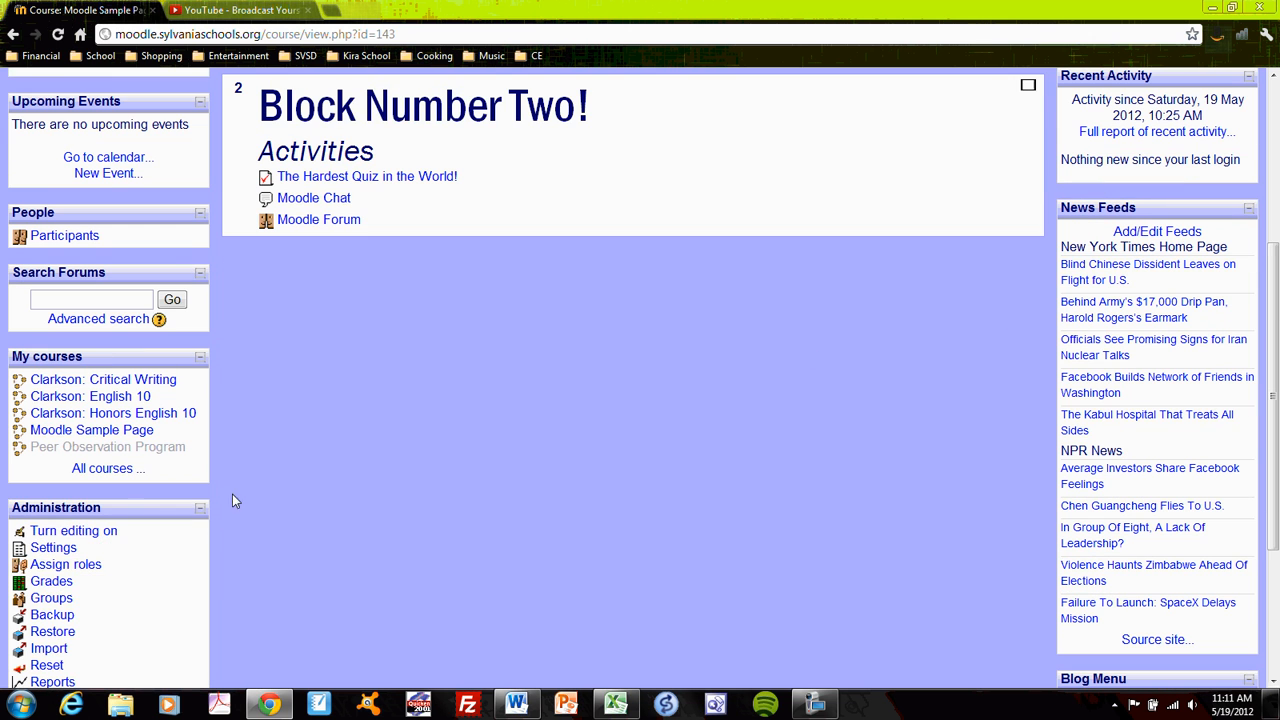
click(200, 508)
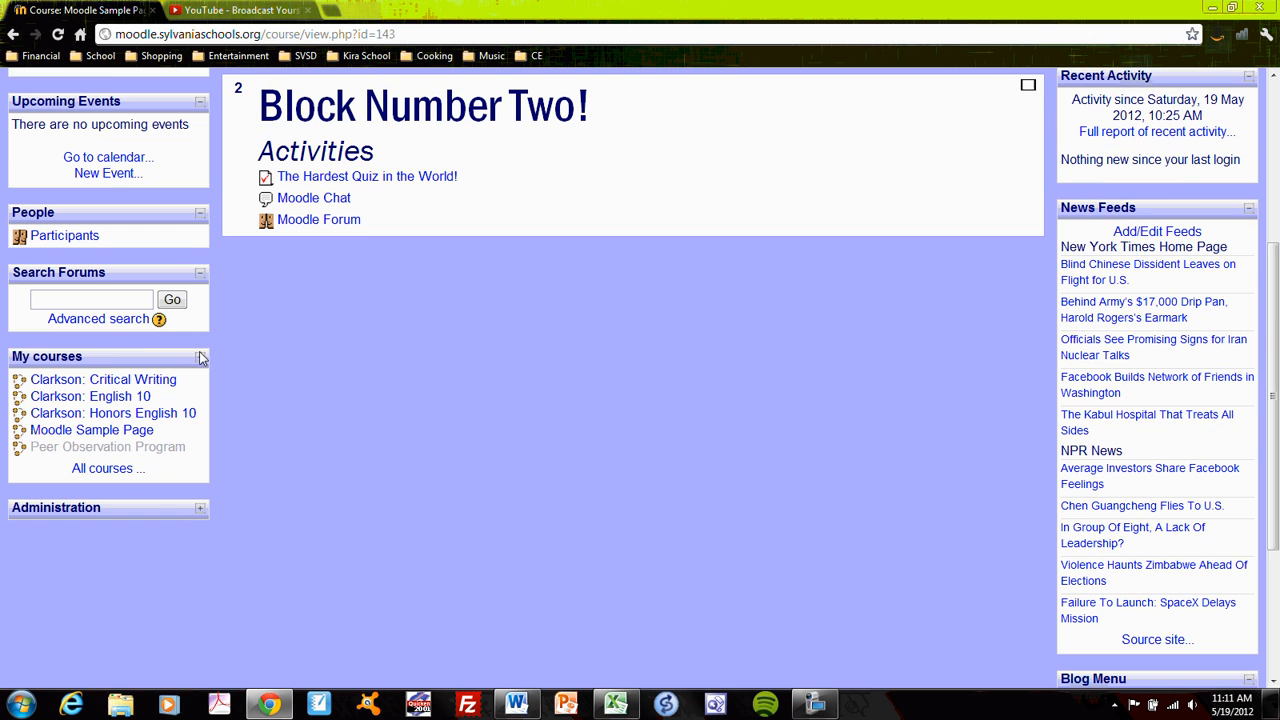
click(200, 357)
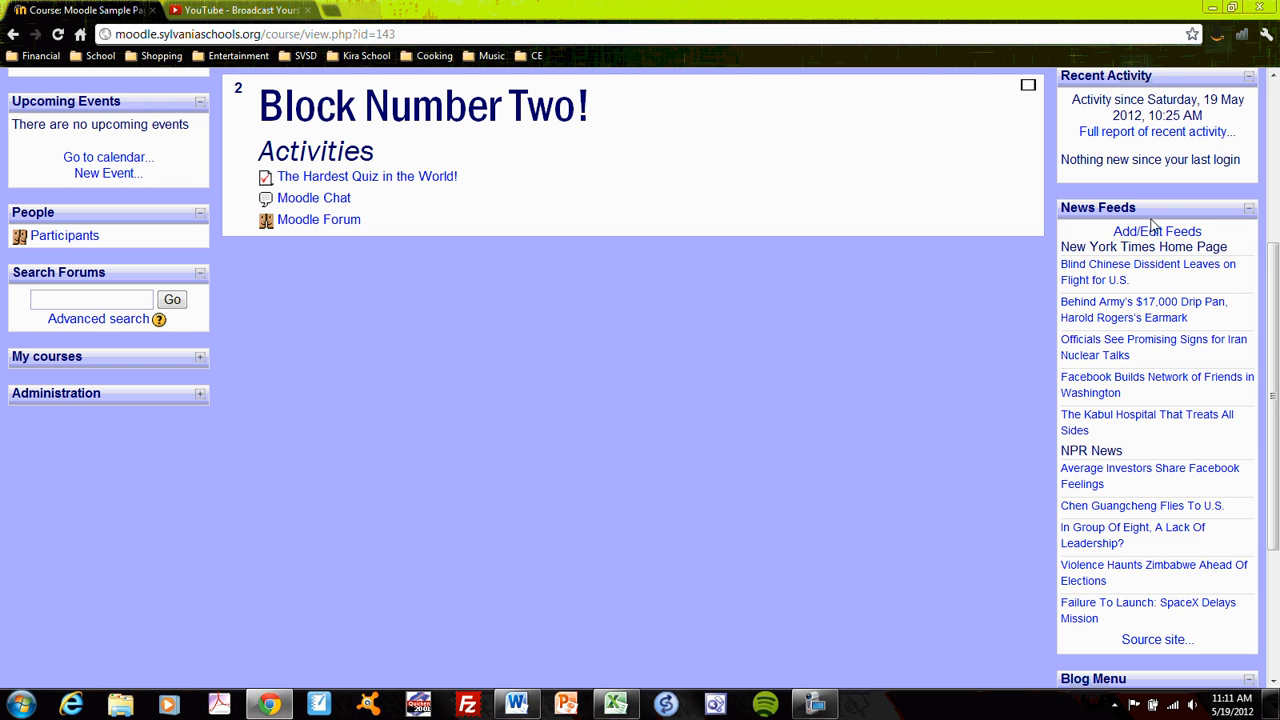
mouse_move(1224, 221)
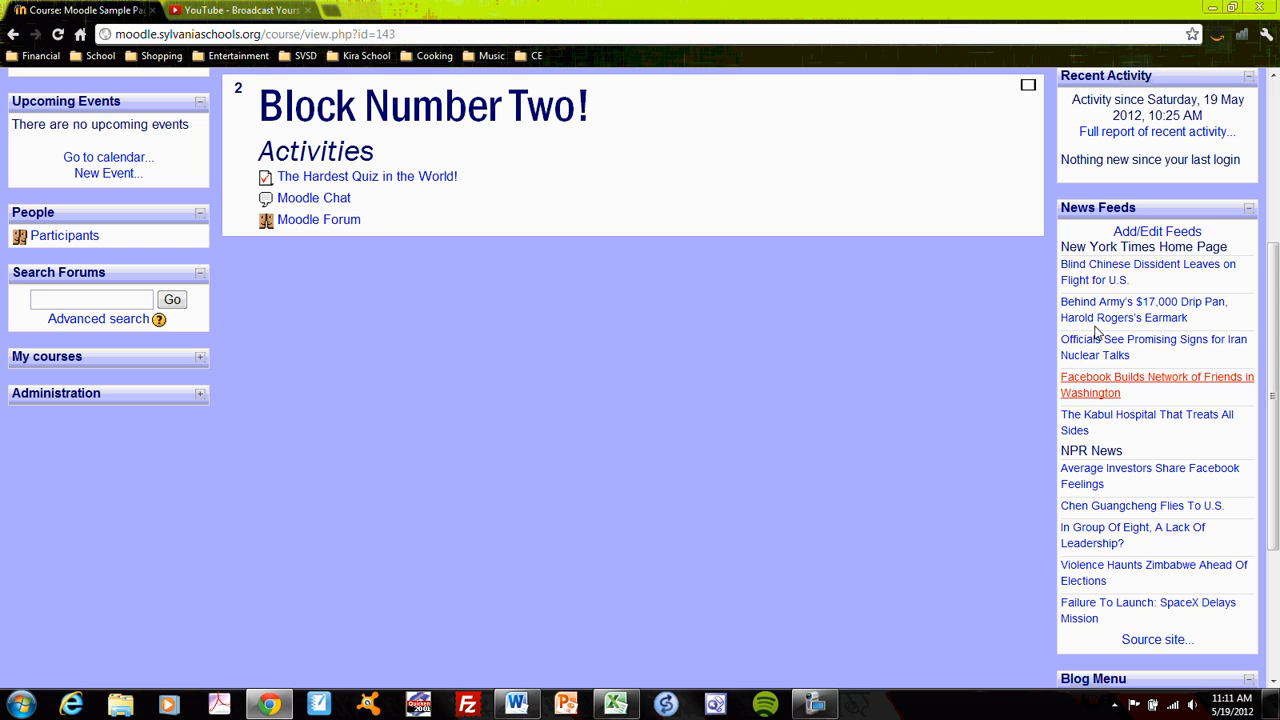
mouse_move(1148, 264)
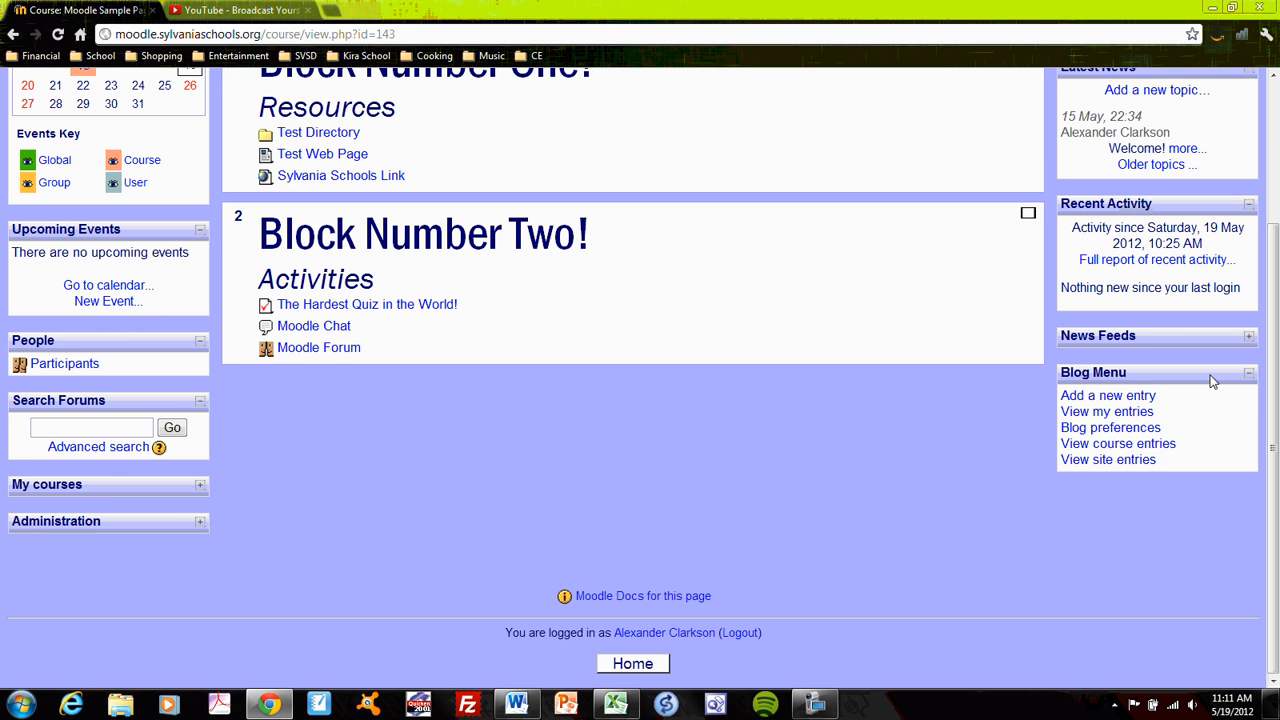
click(1248, 372)
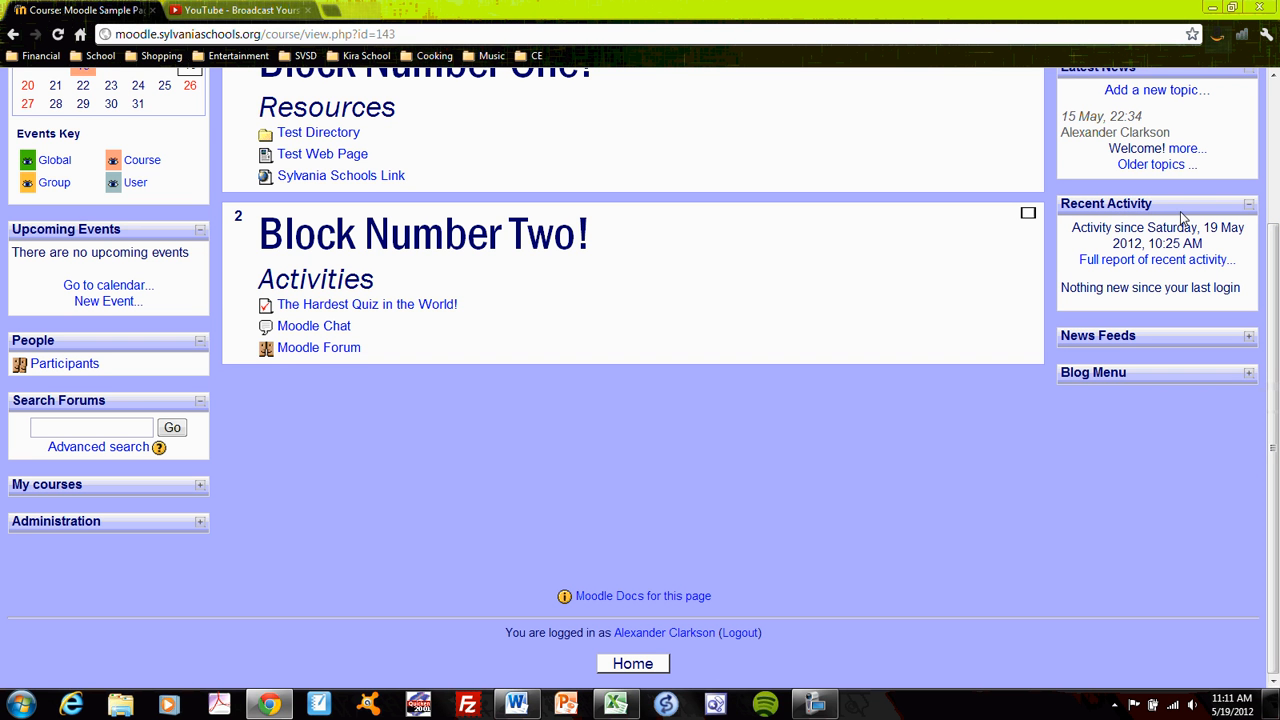
mouse_move(1186, 212)
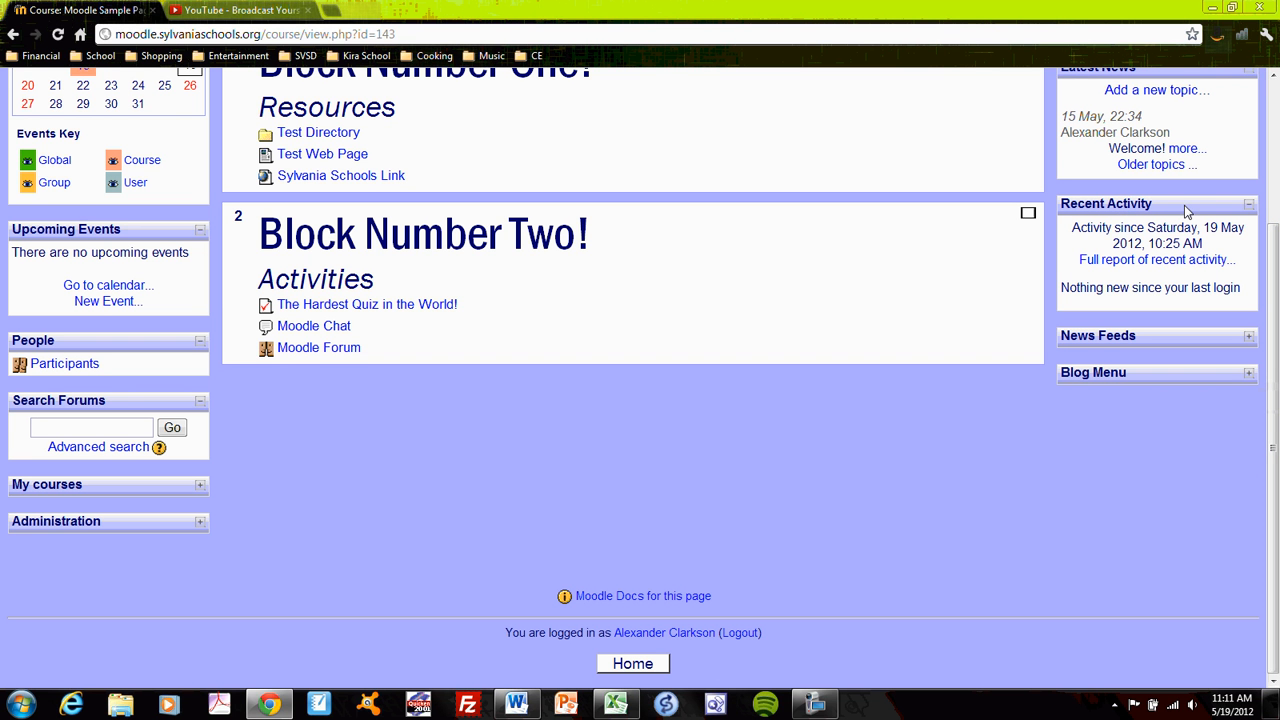
mouse_move(1213, 207)
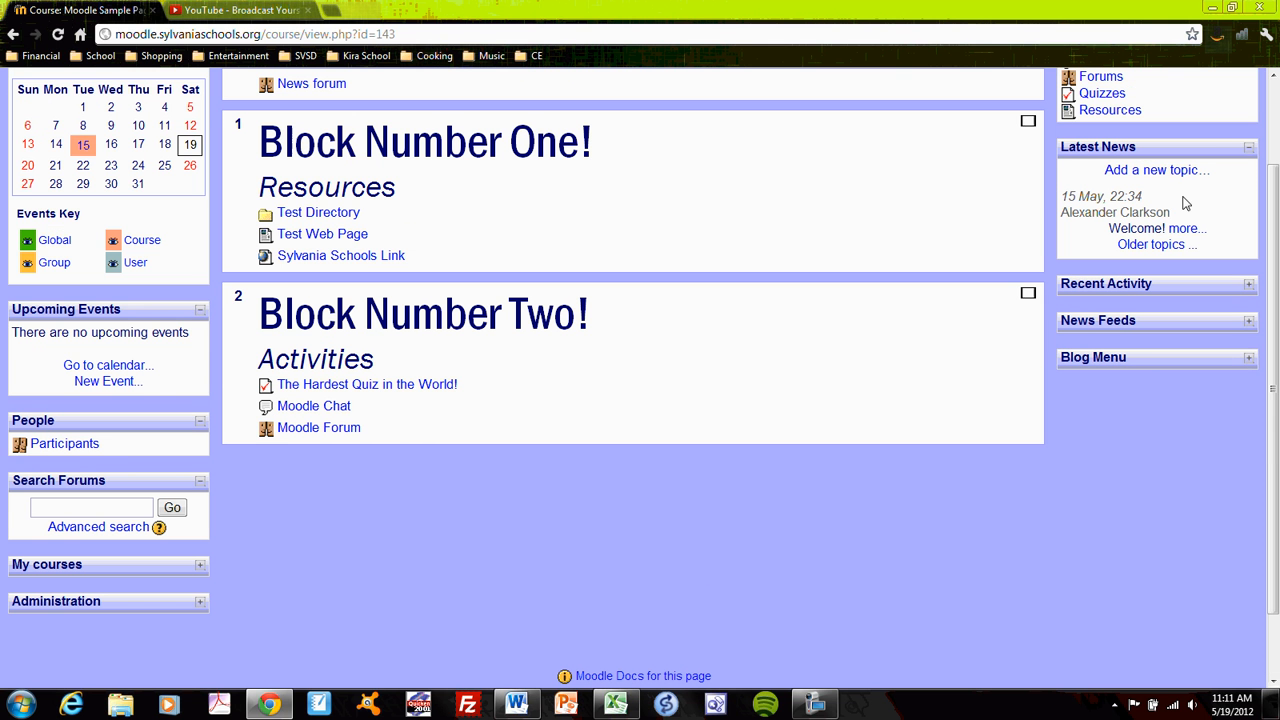
mouse_move(1207, 212)
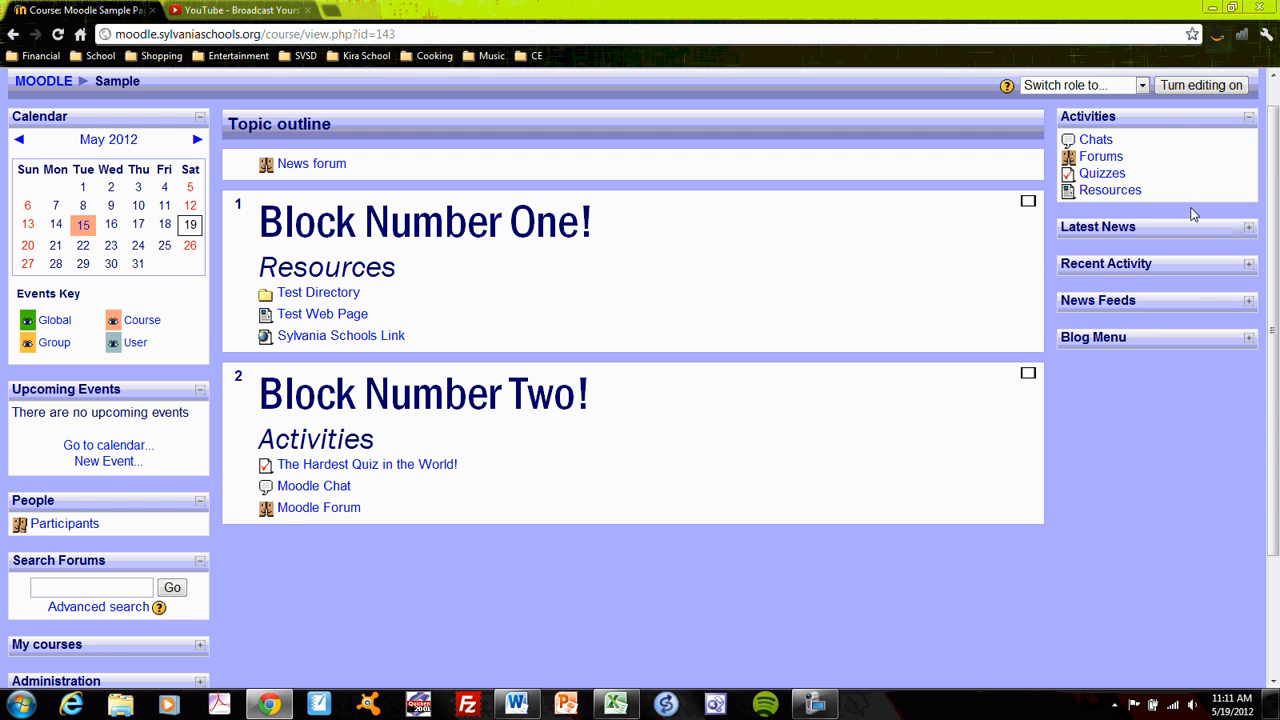
mouse_move(1253, 120)
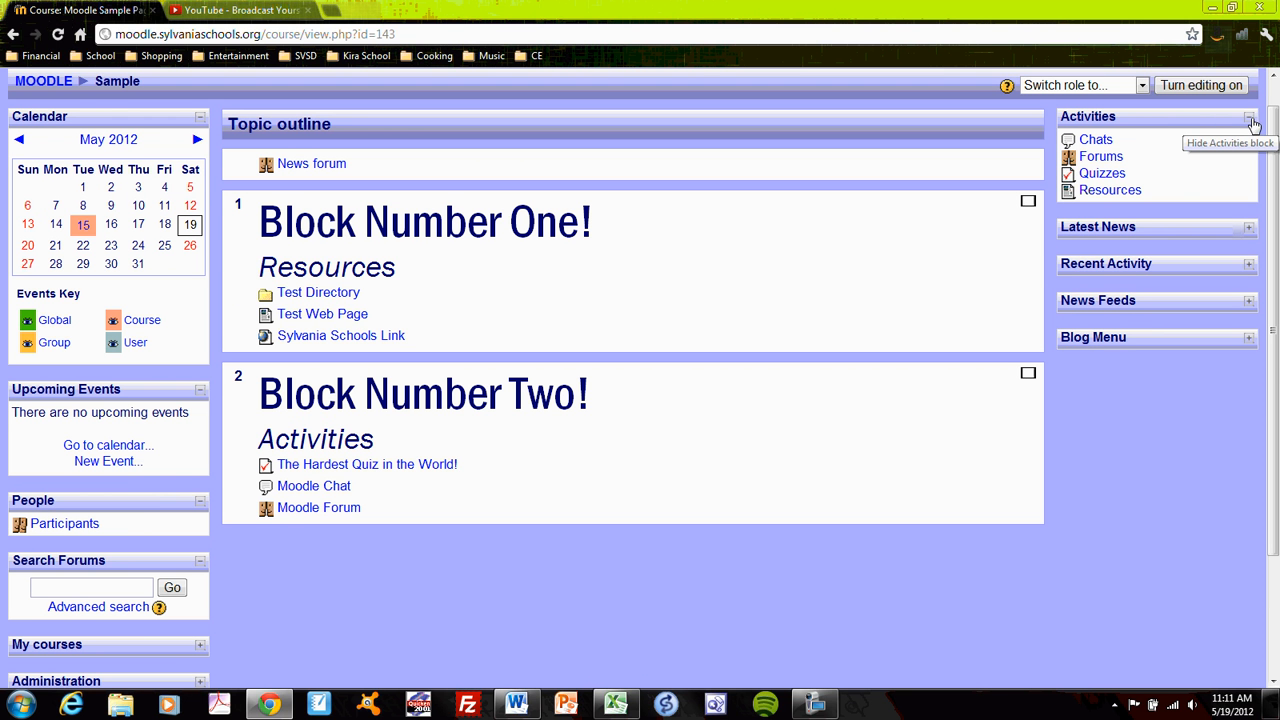
Collapse the Activities block in the right column.
click(1252, 116)
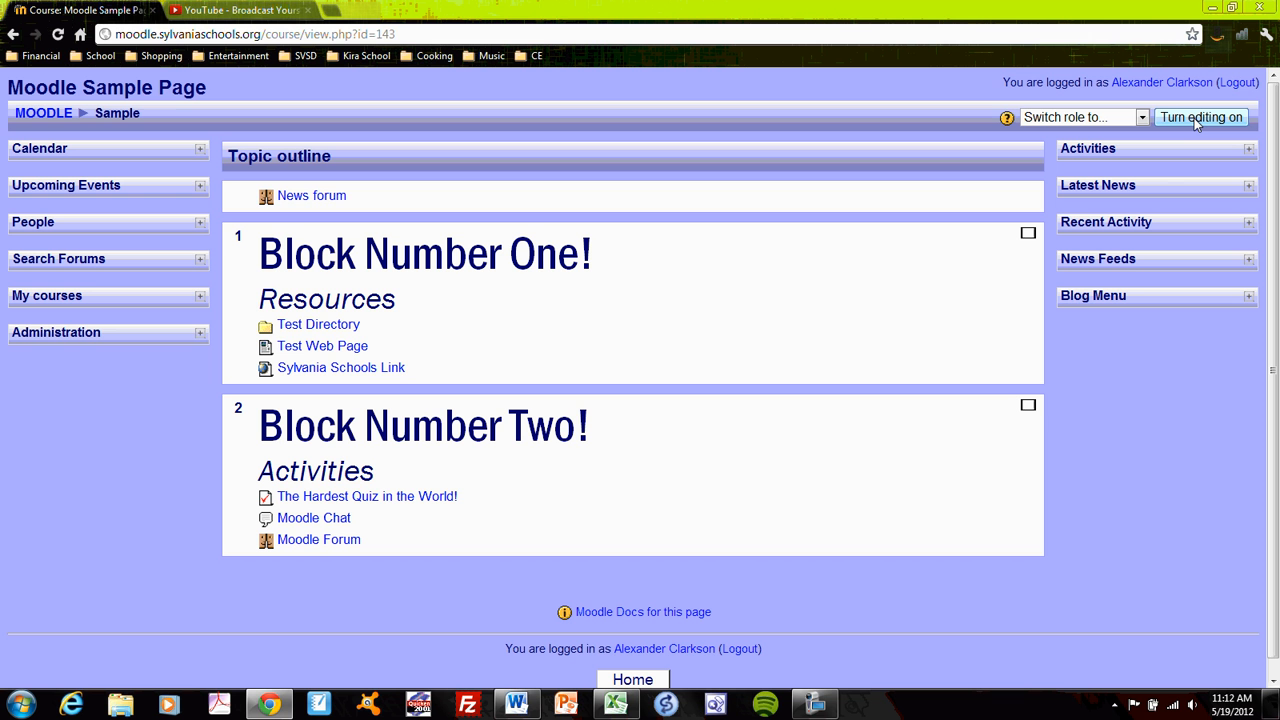
Turn editing on and browse the Blocks 'Add...' dropdown list.
click(1200, 117)
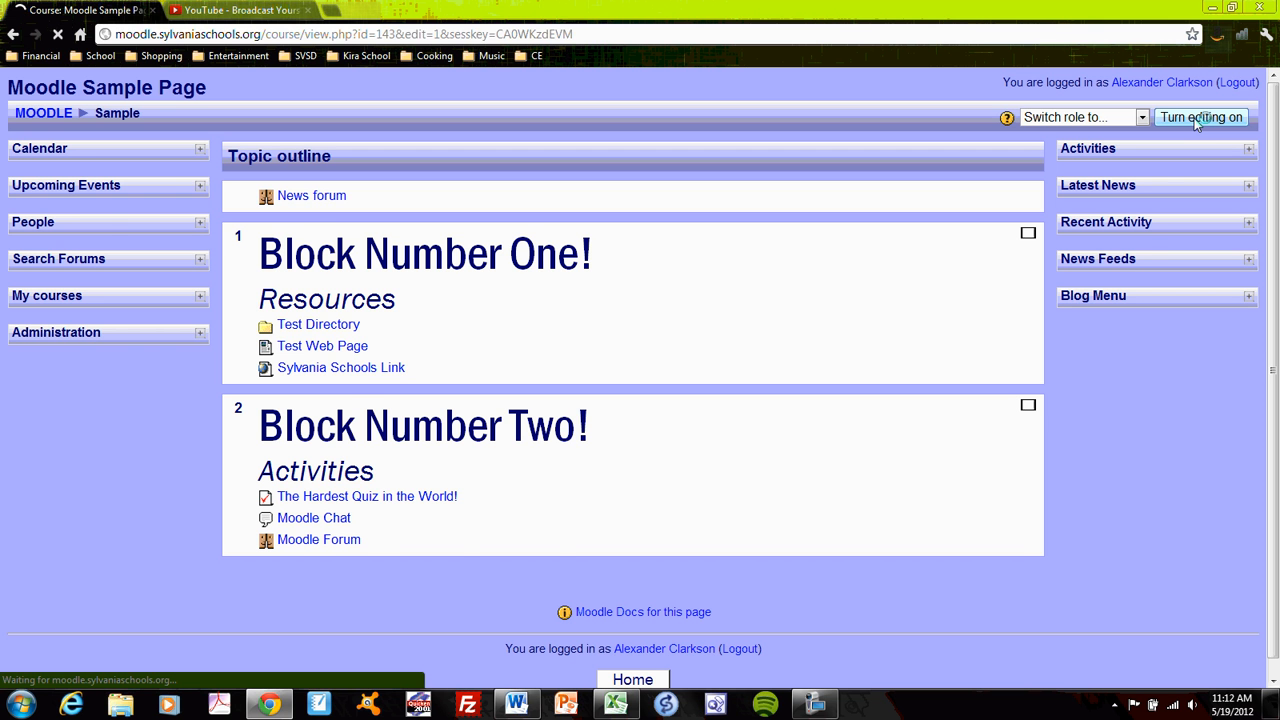
click(1201, 117)
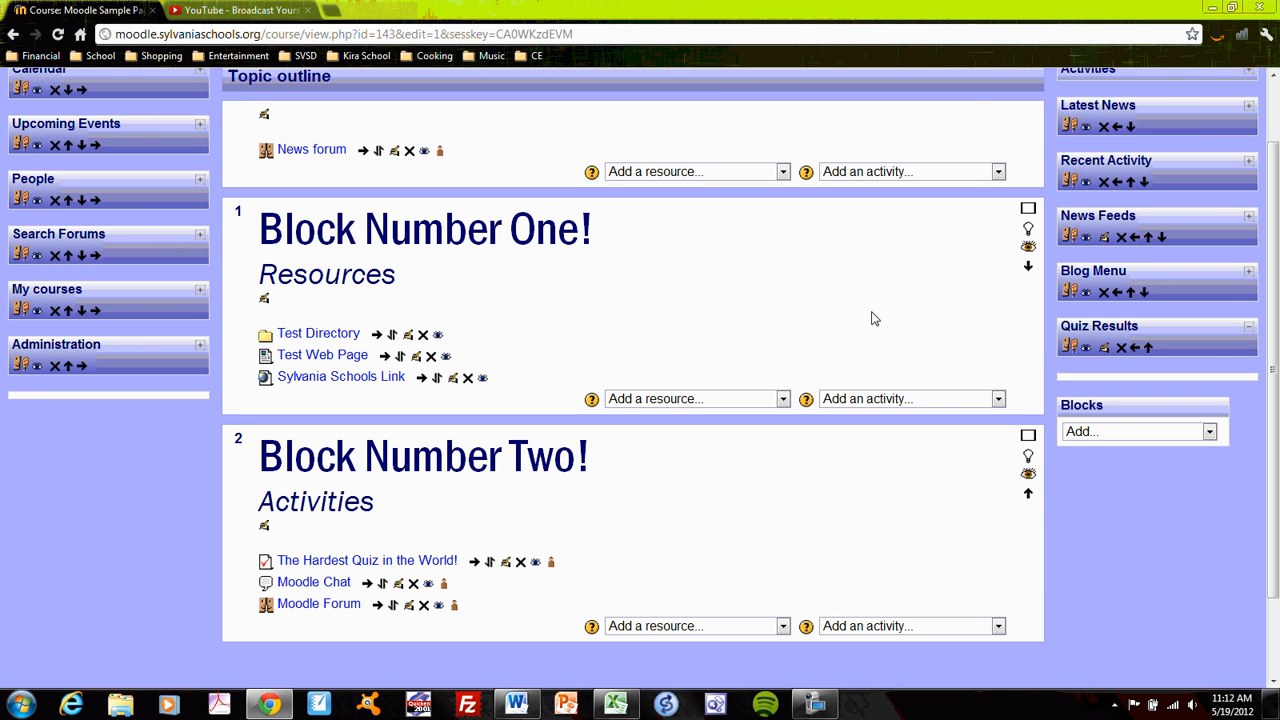
mouse_move(788, 345)
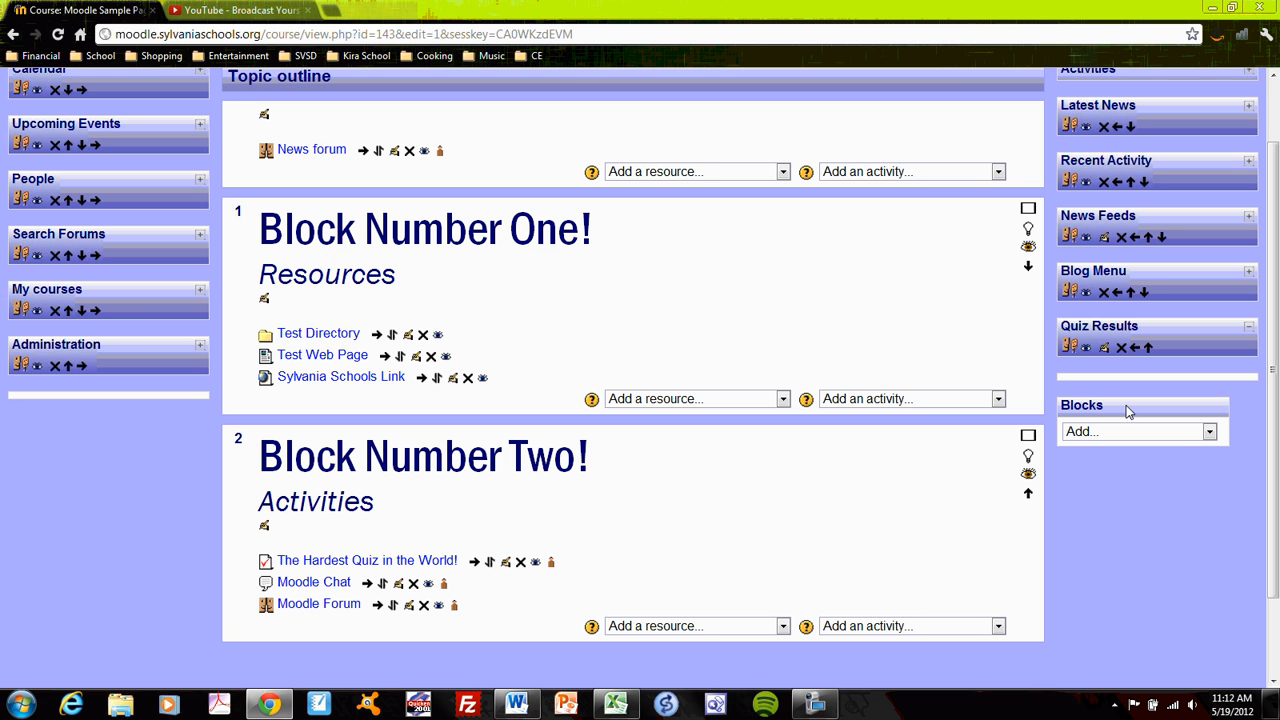
mouse_move(1188, 430)
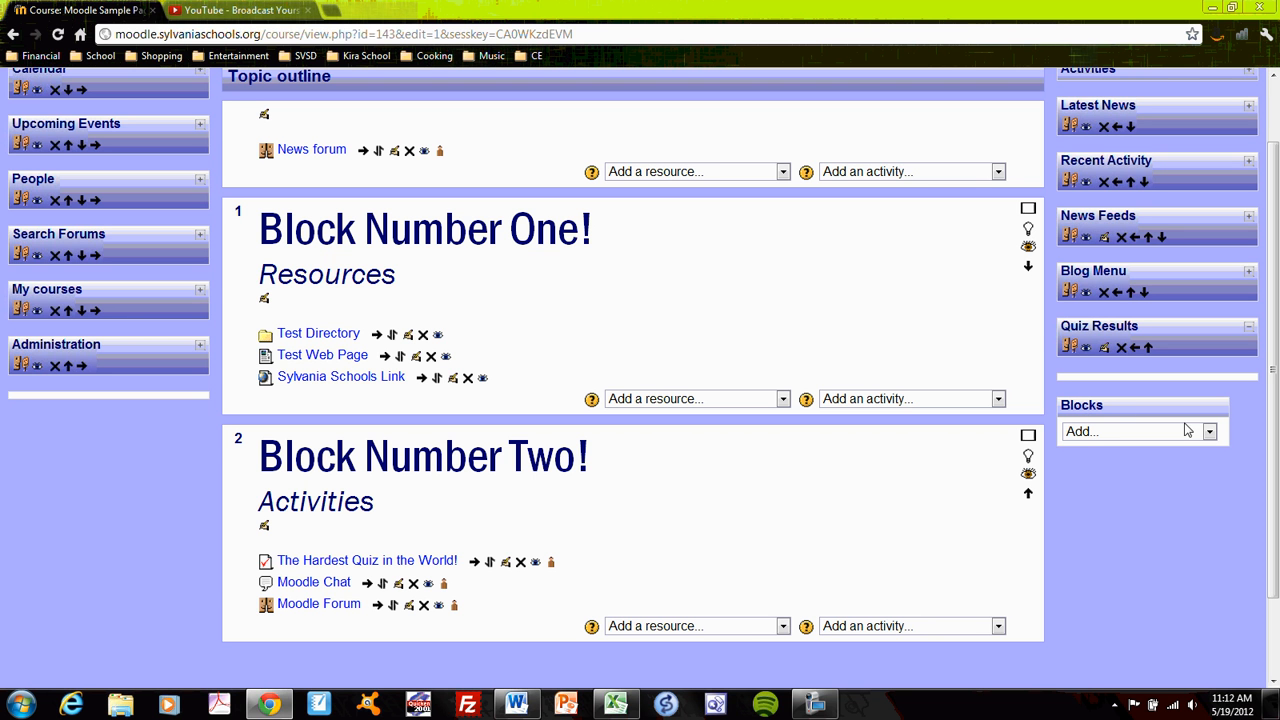
click(1208, 431)
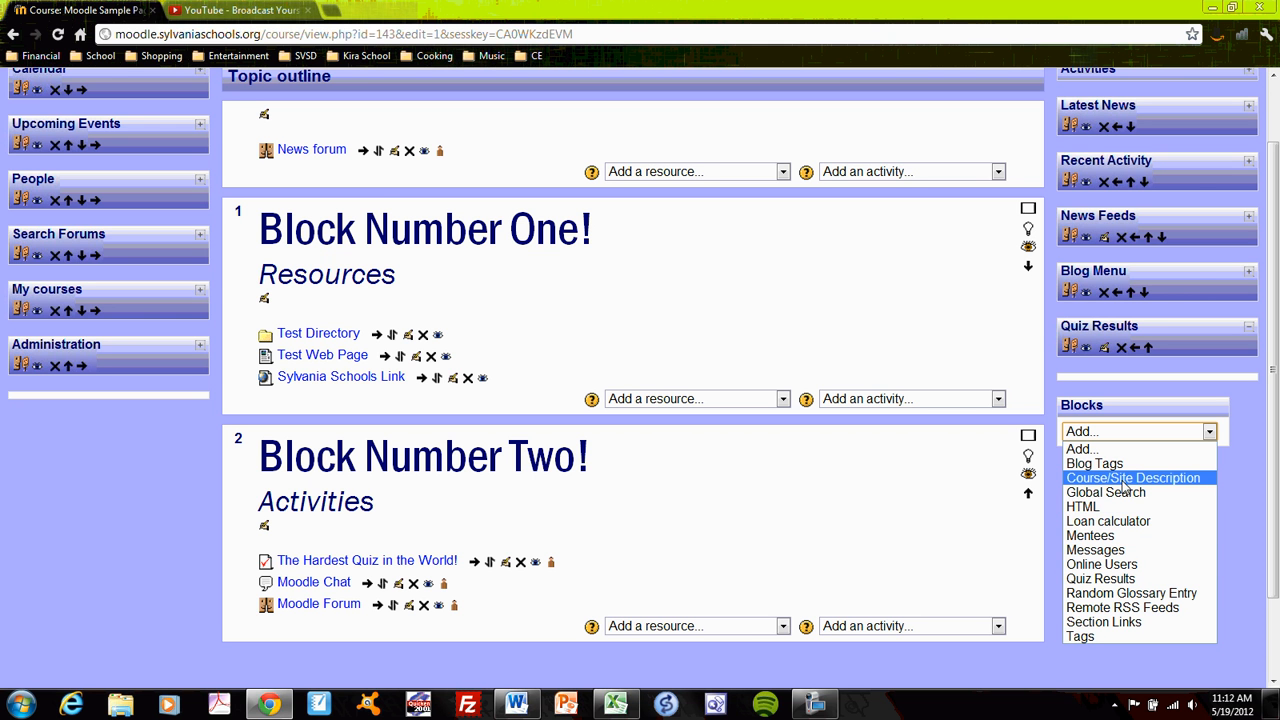
mouse_move(1083, 506)
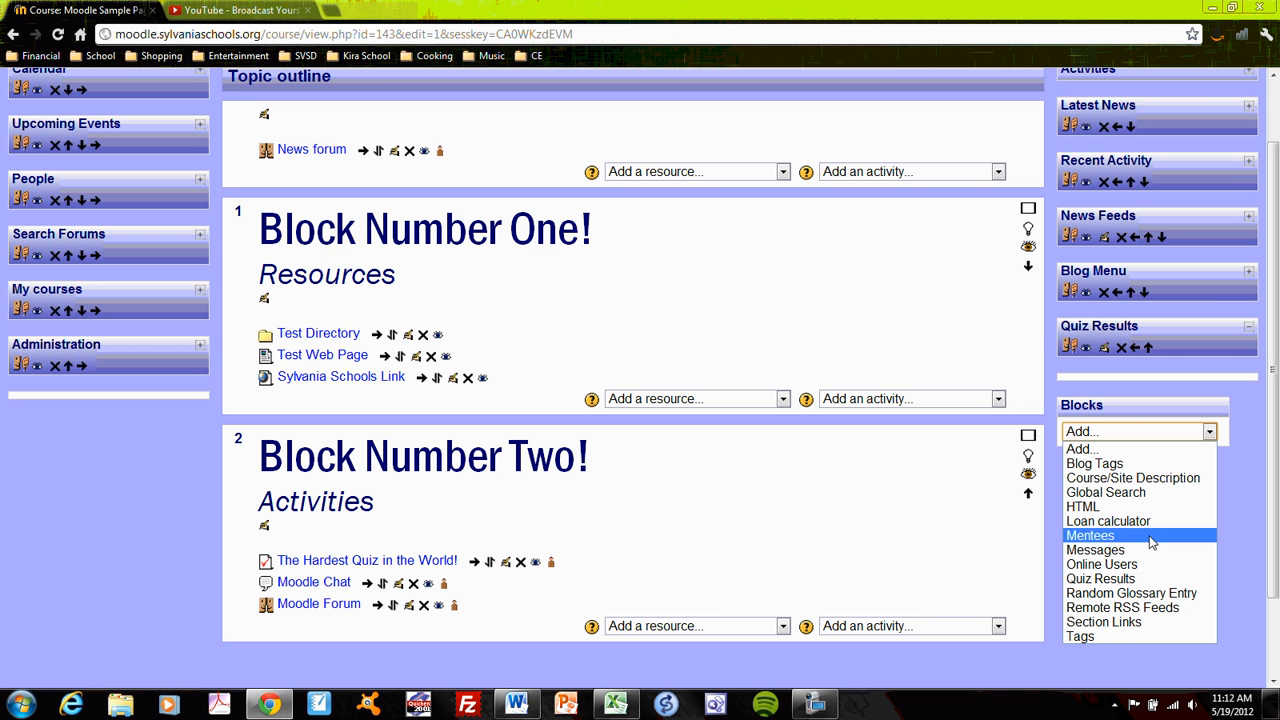
mouse_move(1135, 578)
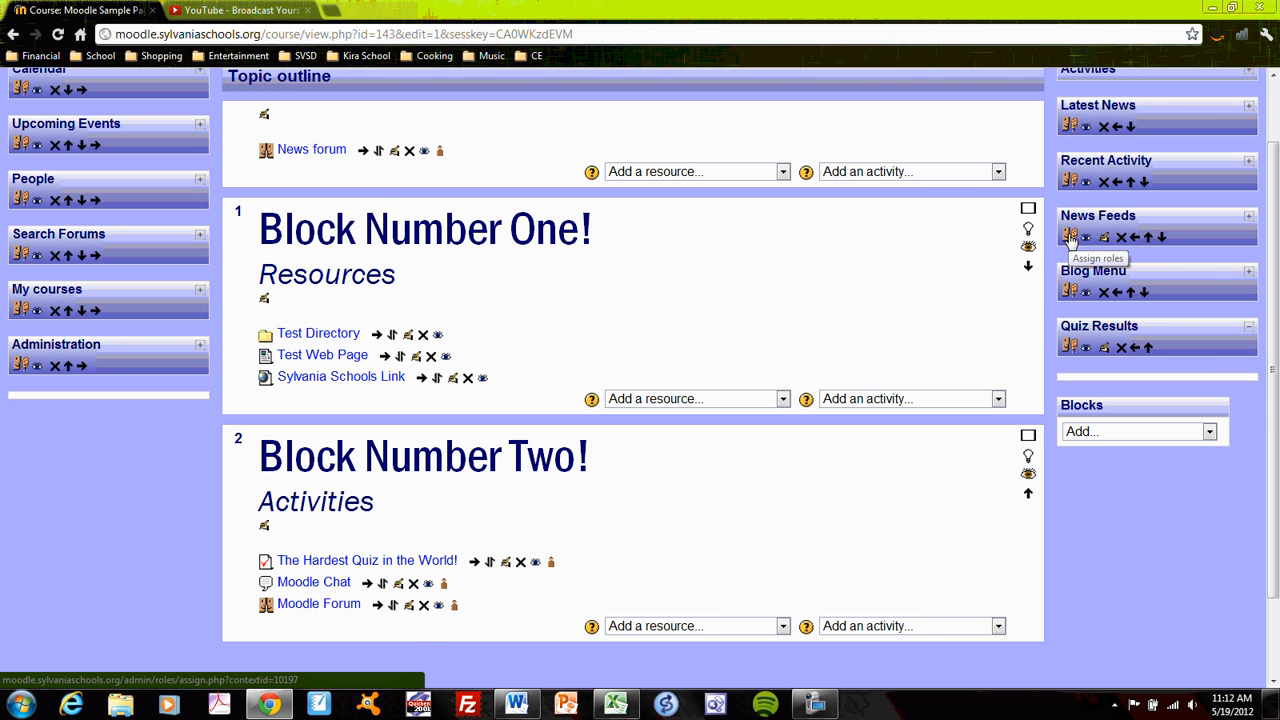
mouse_move(1162, 237)
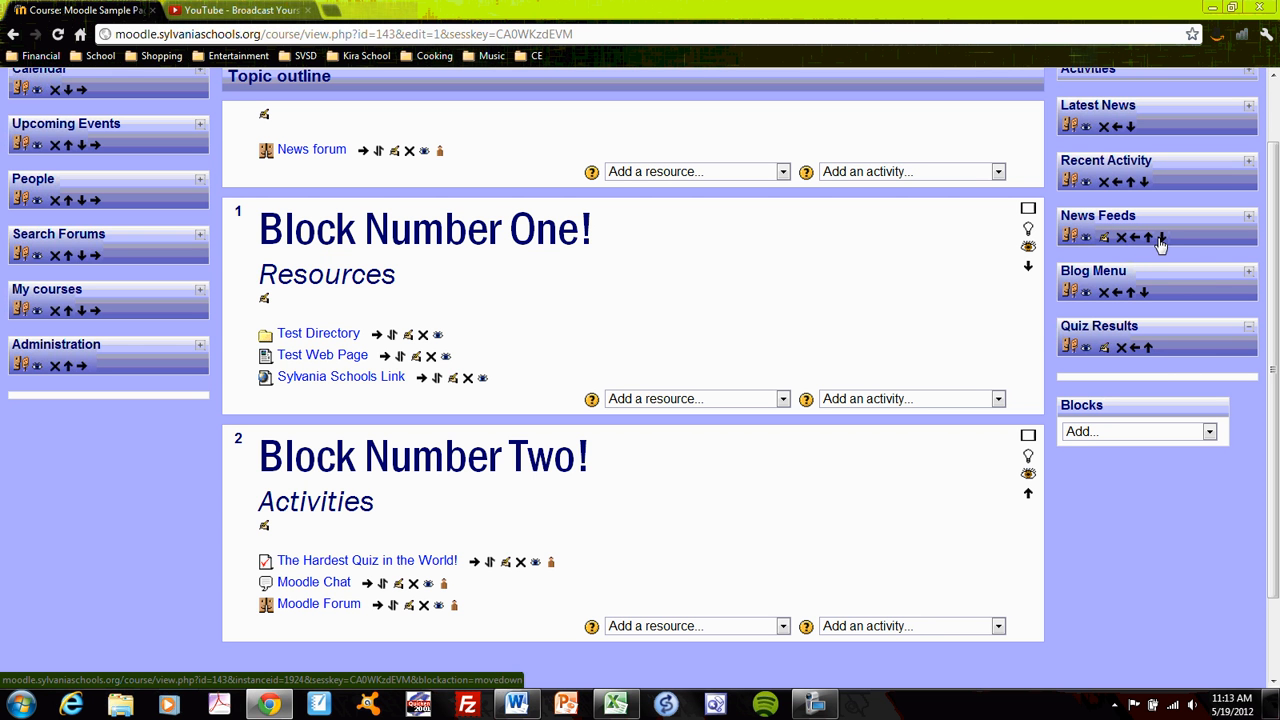
mouse_move(1149, 237)
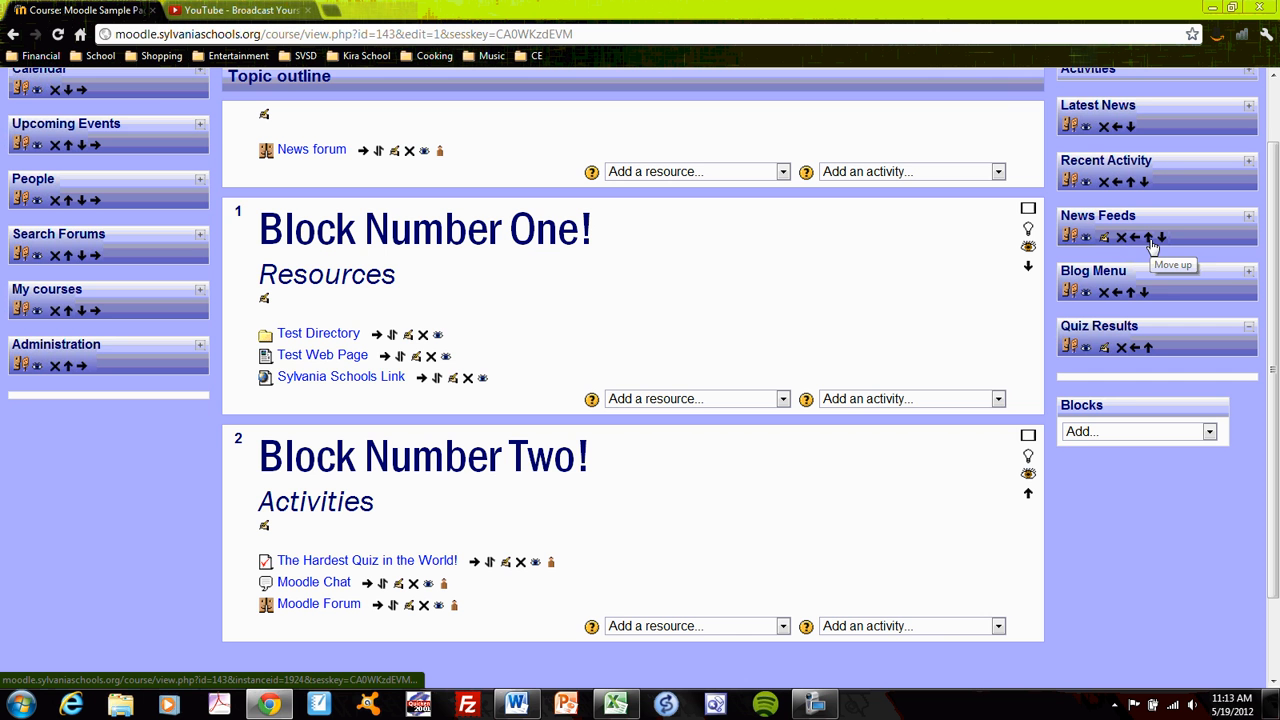
Move the News Feeds block down one place, below Quiz Results.
click(1150, 237)
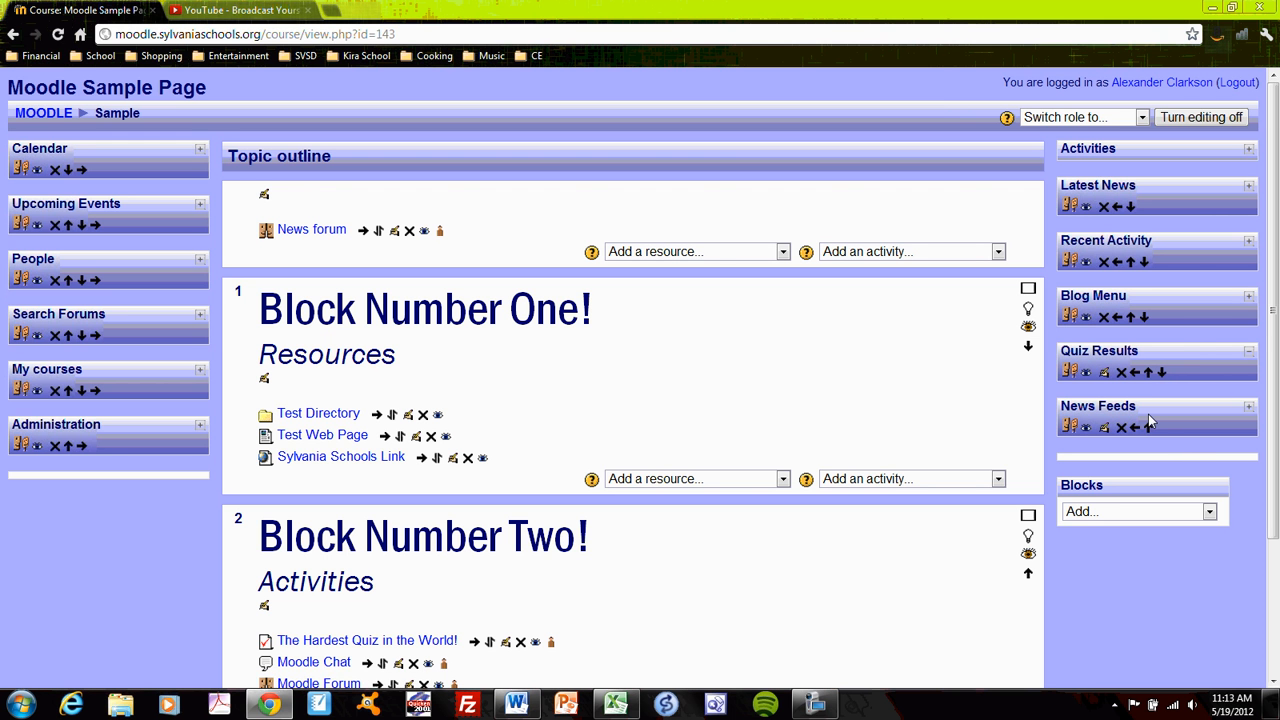
mouse_move(1135, 428)
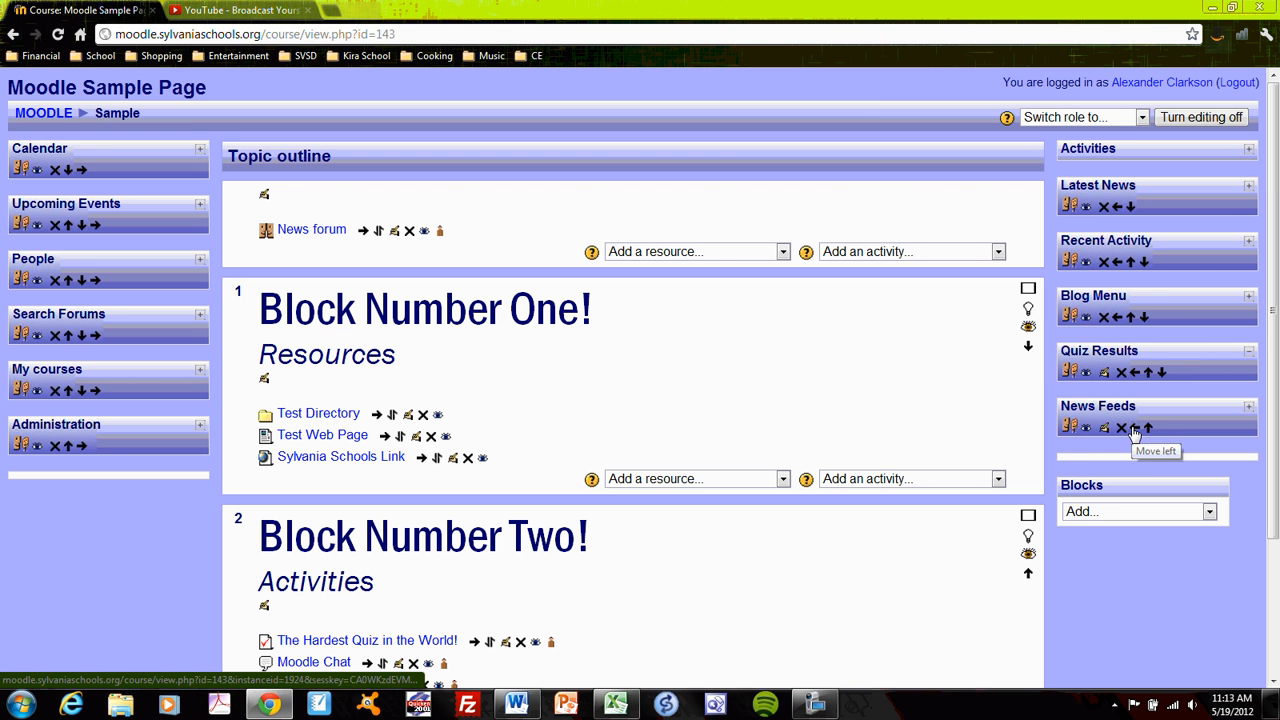
click(1148, 427)
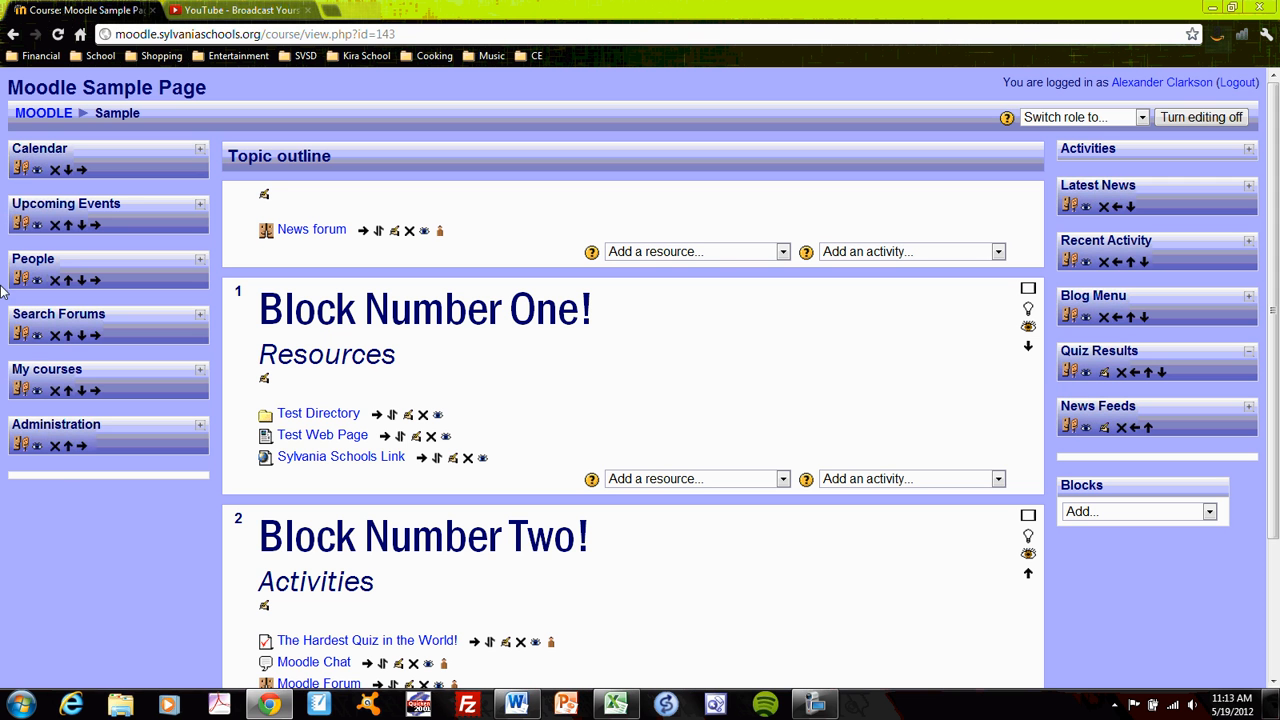
mouse_move(137, 238)
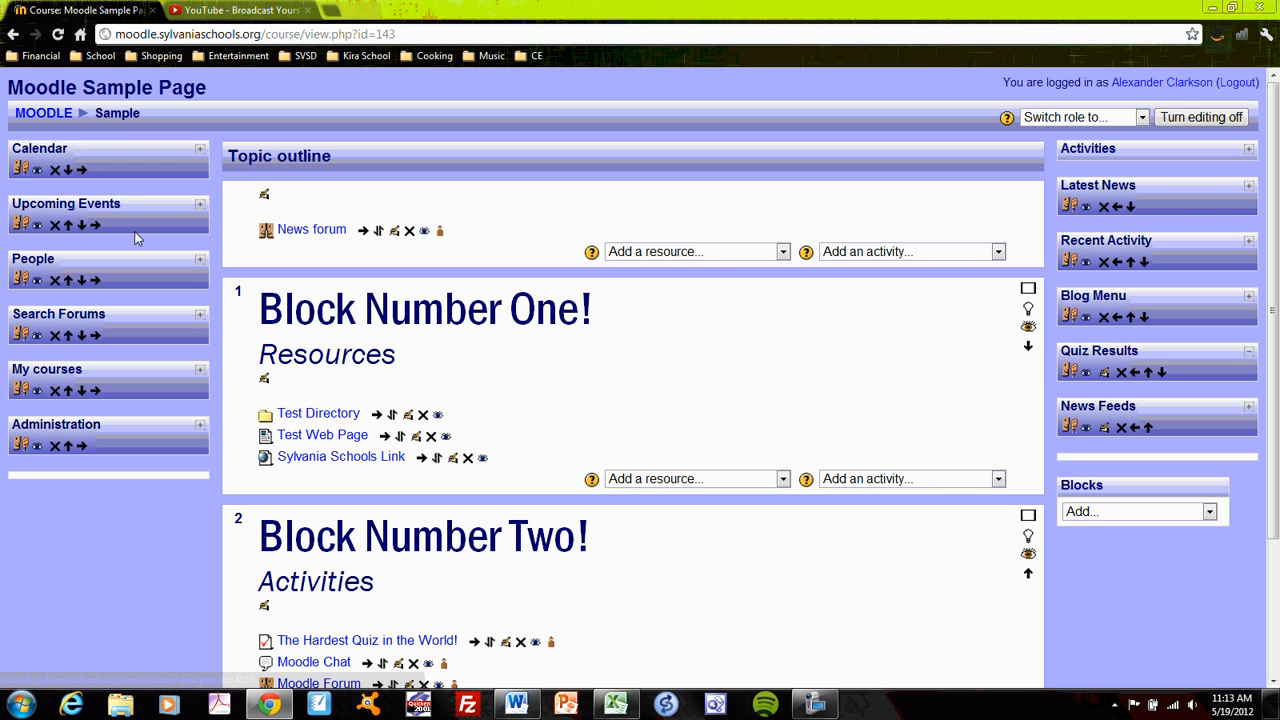
mouse_move(57, 225)
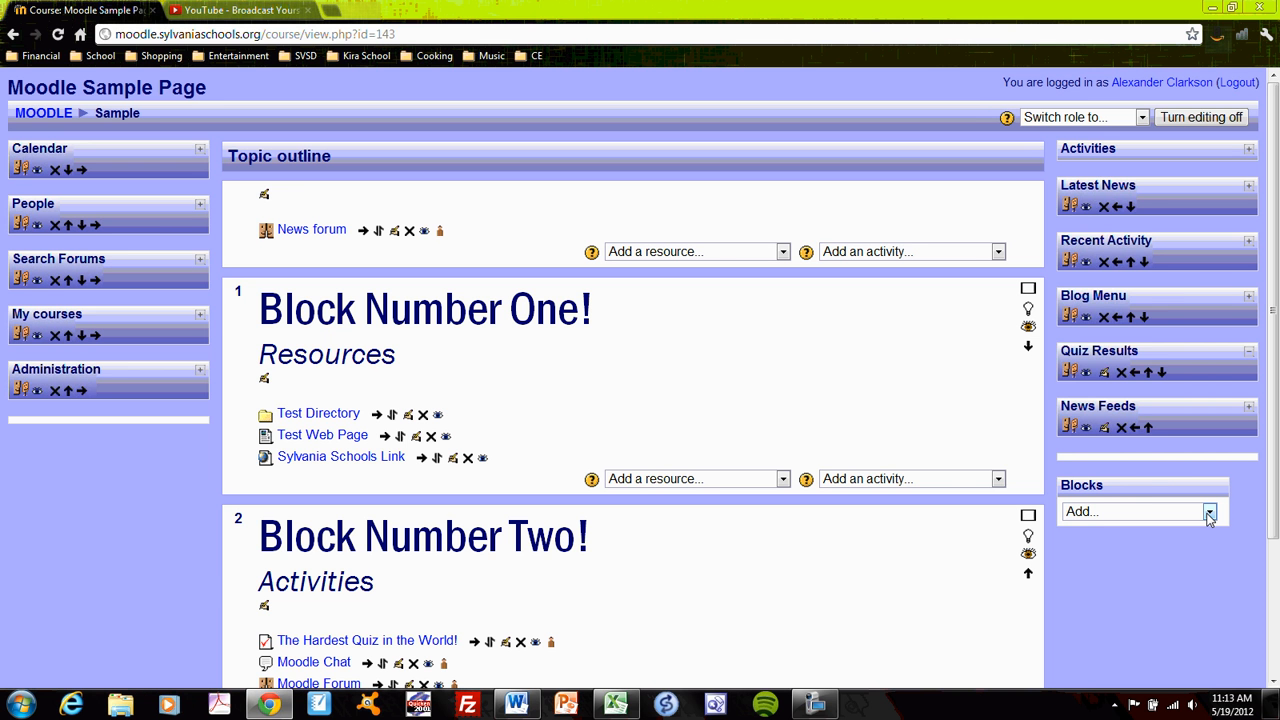
Add a new Upcoming Events block and move it into the left column.
click(1209, 512)
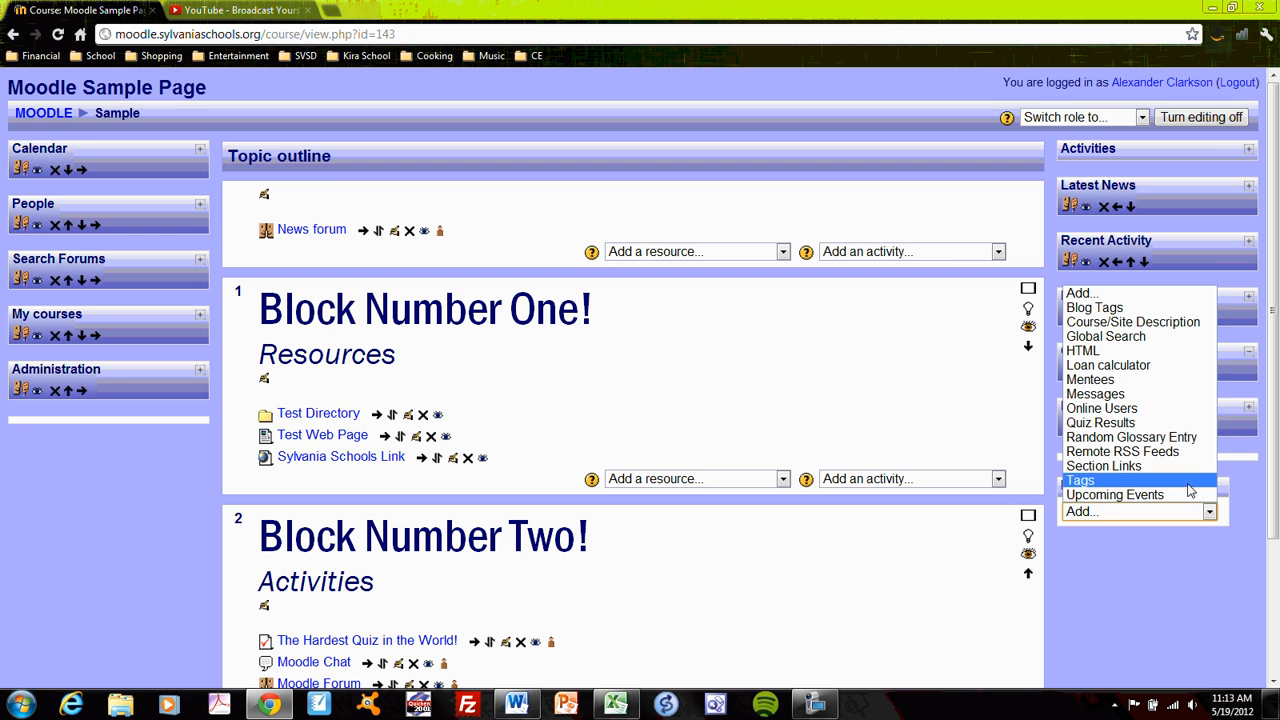
click(1114, 494)
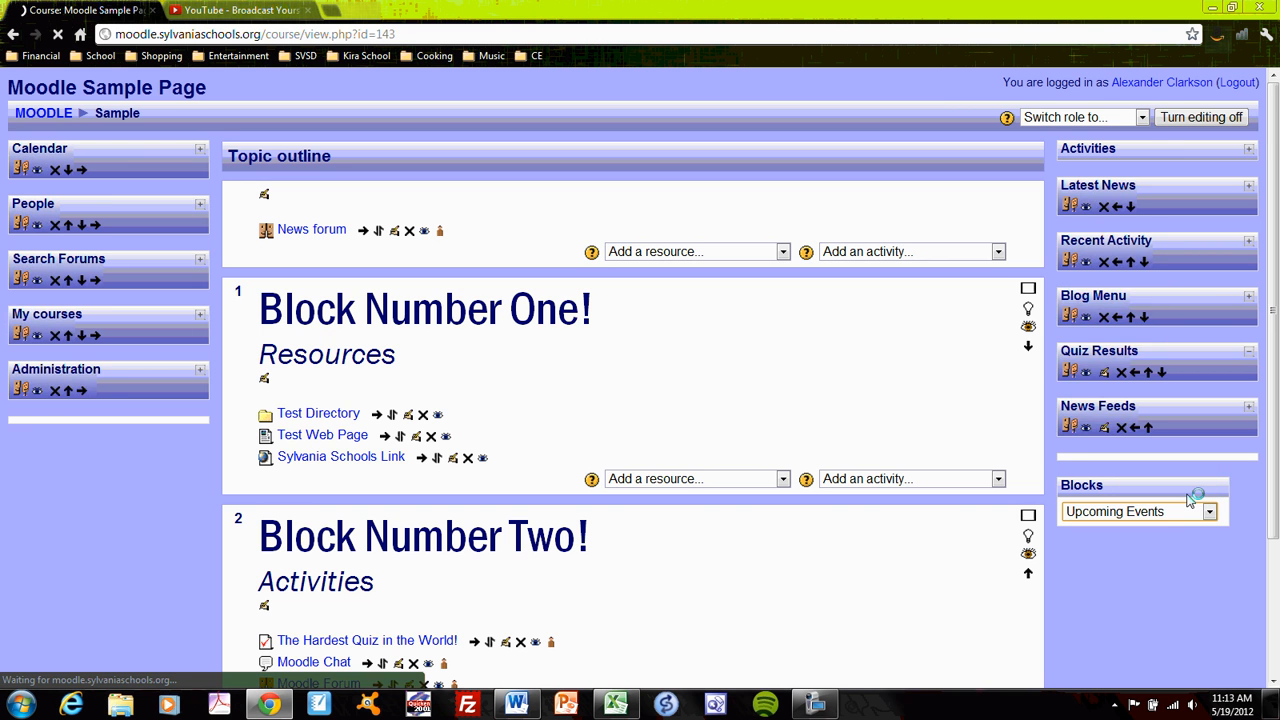
click(1138, 511)
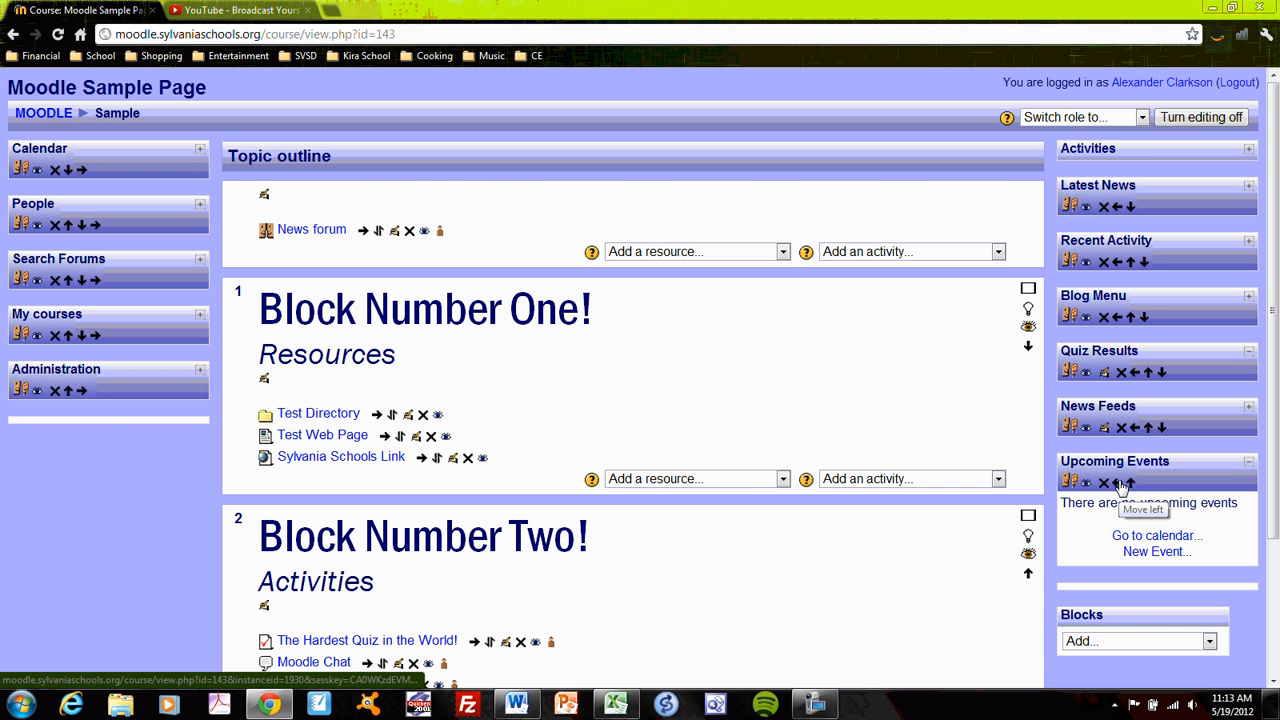
click(1124, 484)
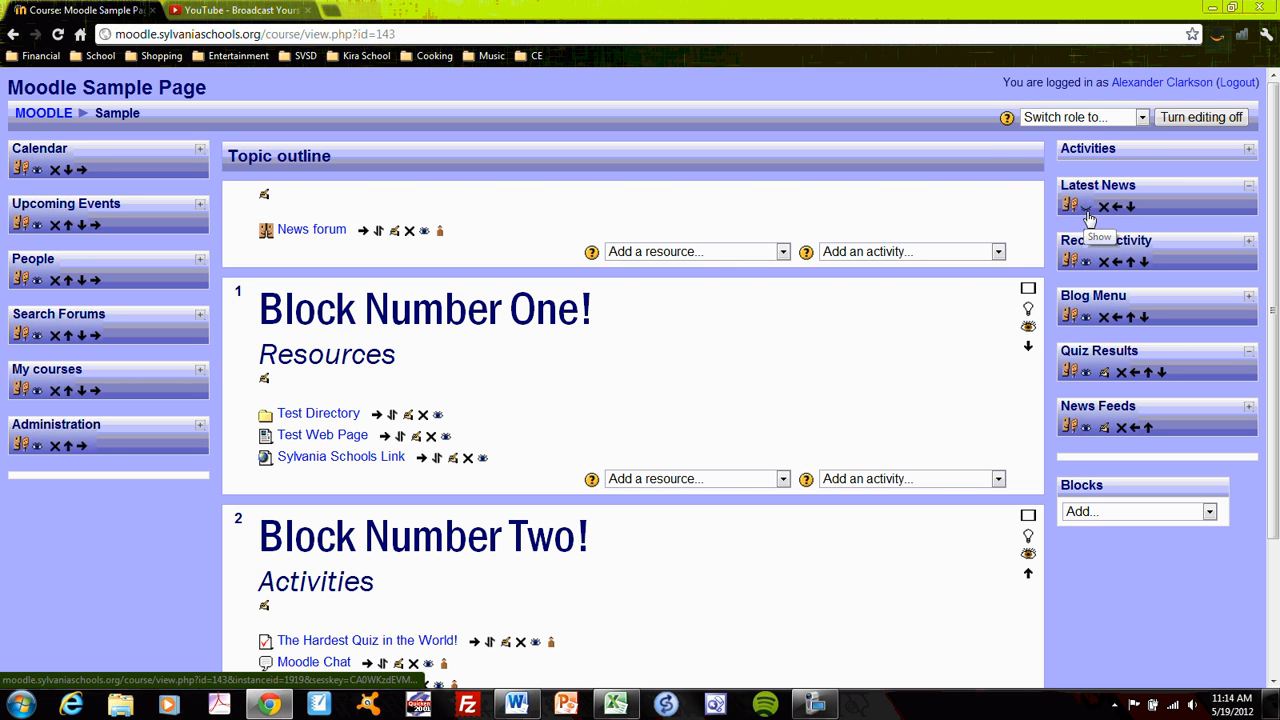
Preview the course as Student, then return to the normal role and turn editing on.
click(1083, 117)
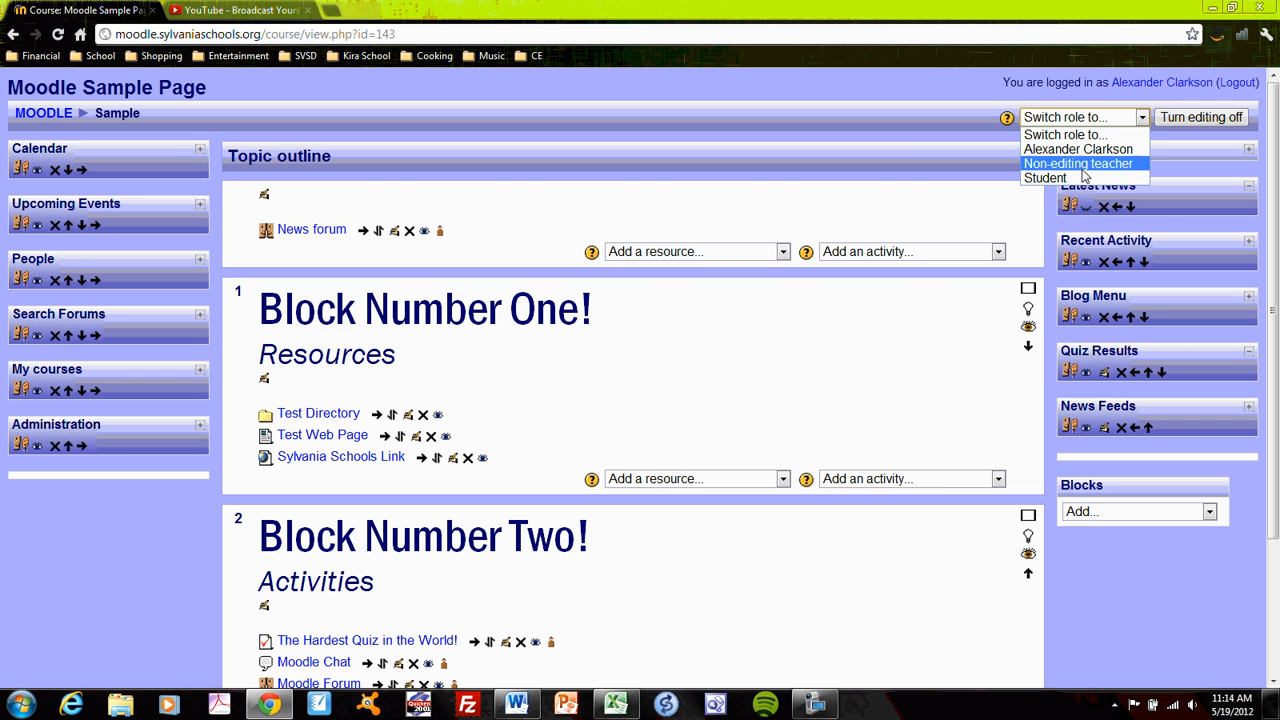
click(1046, 177)
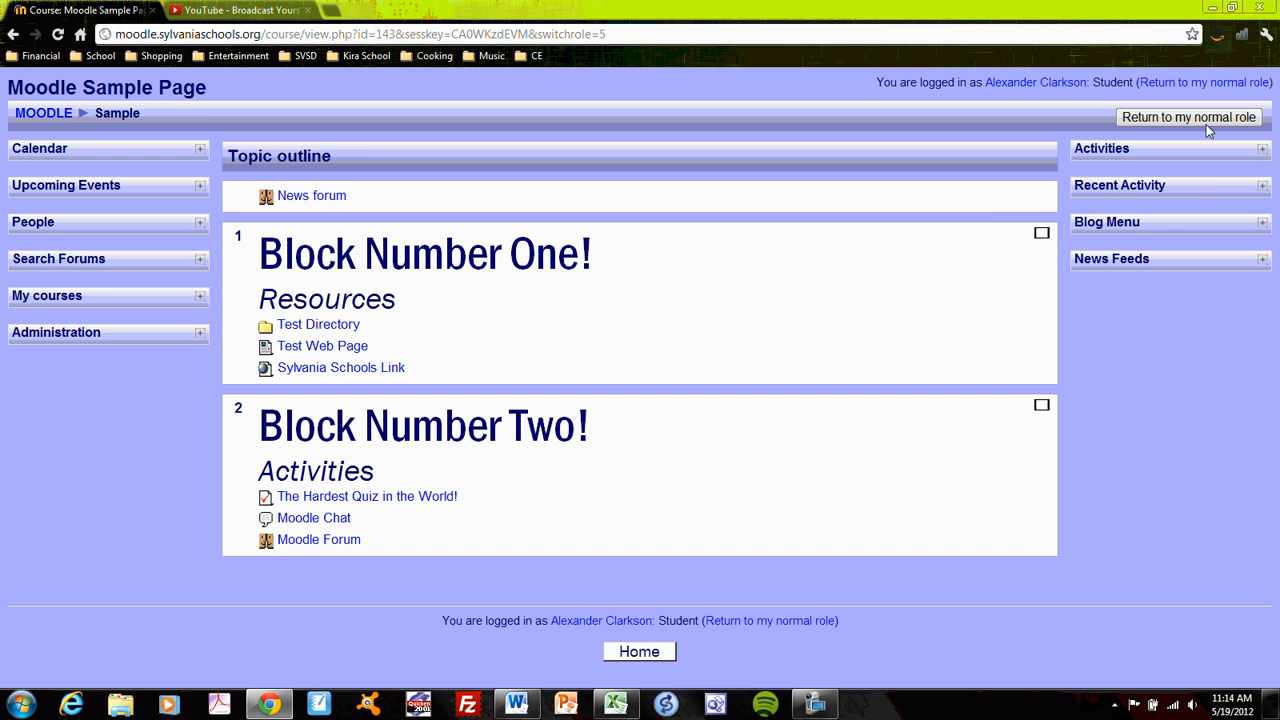
click(1188, 117)
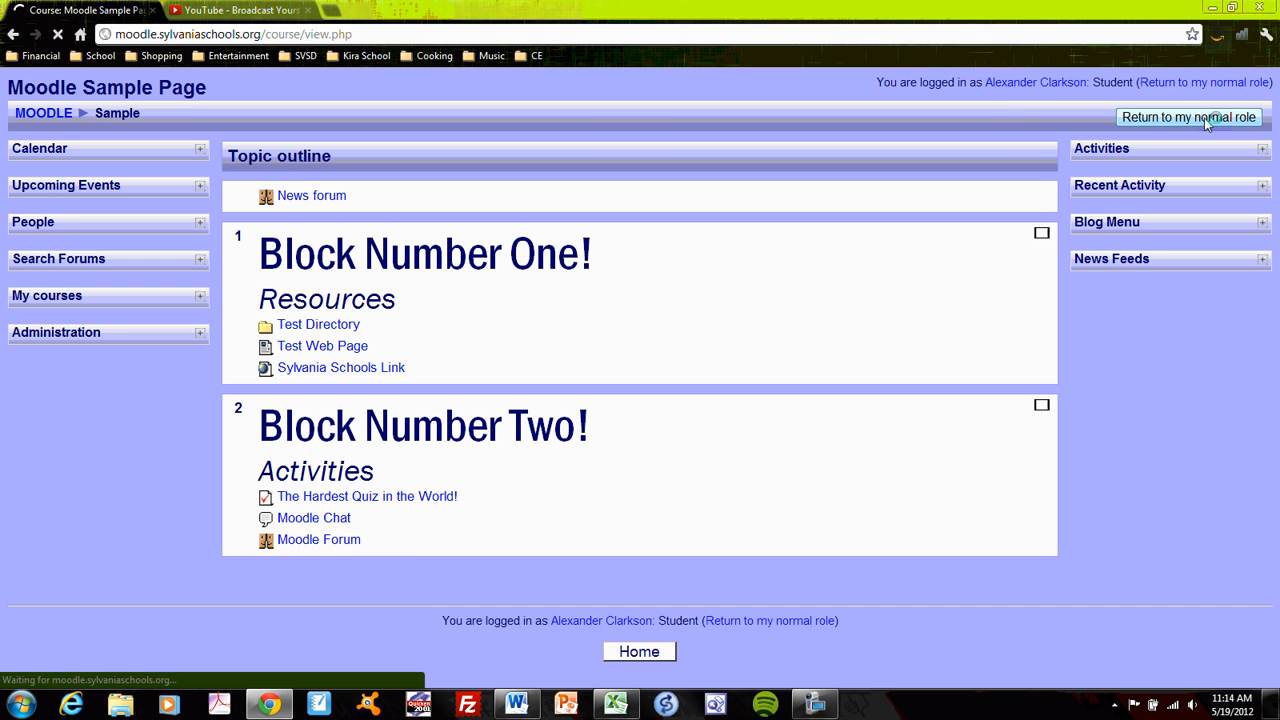
click(1189, 117)
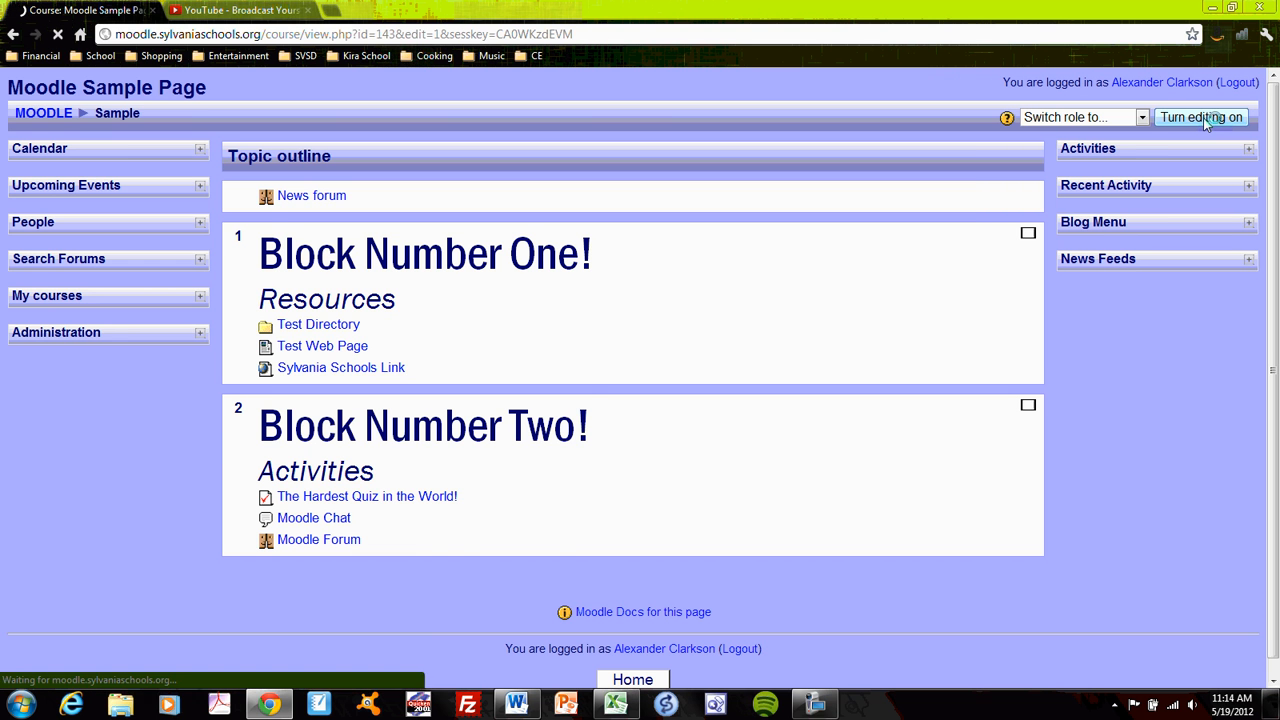
Switch editing on so block and topic editing icons show again.
click(1201, 117)
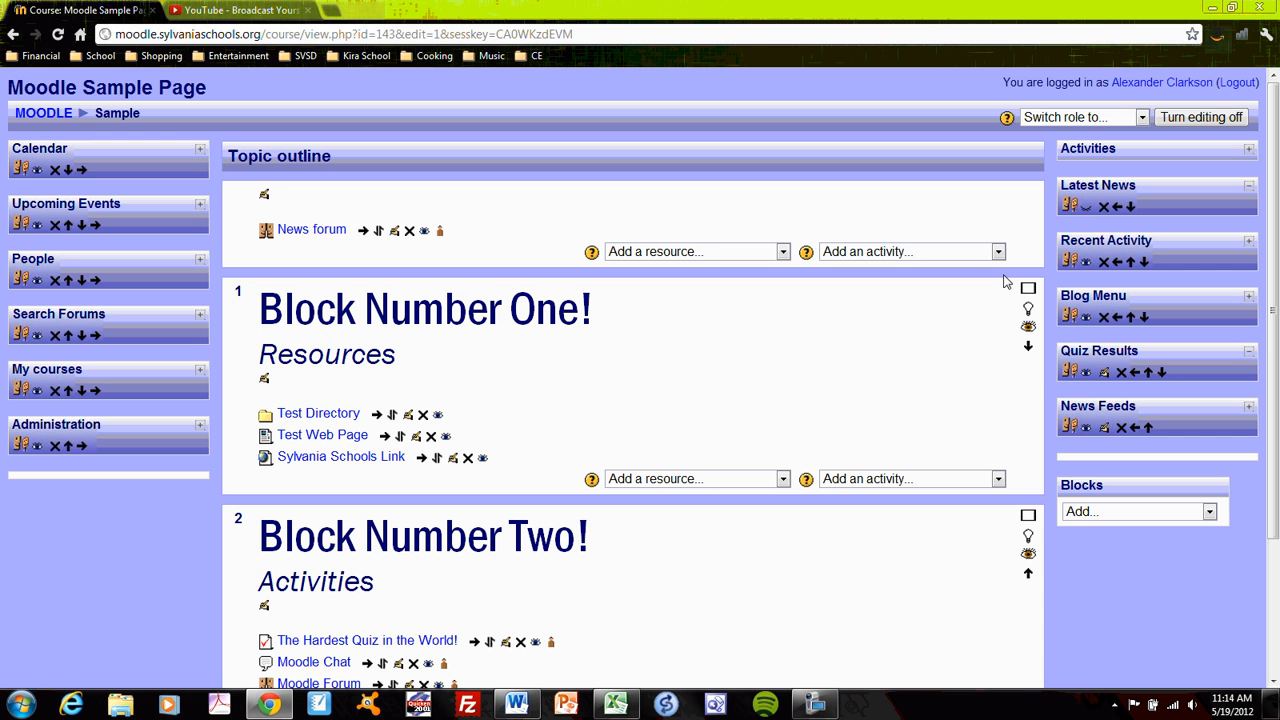
mouse_move(1093, 226)
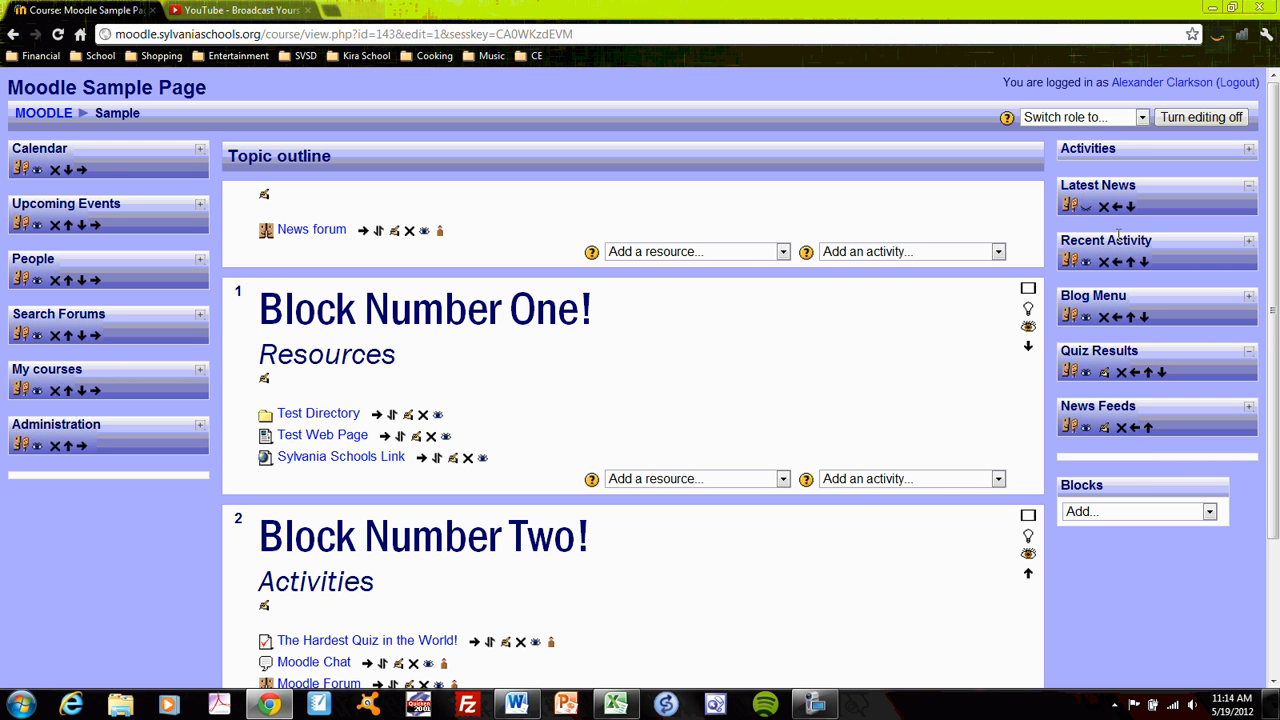
mouse_move(698, 355)
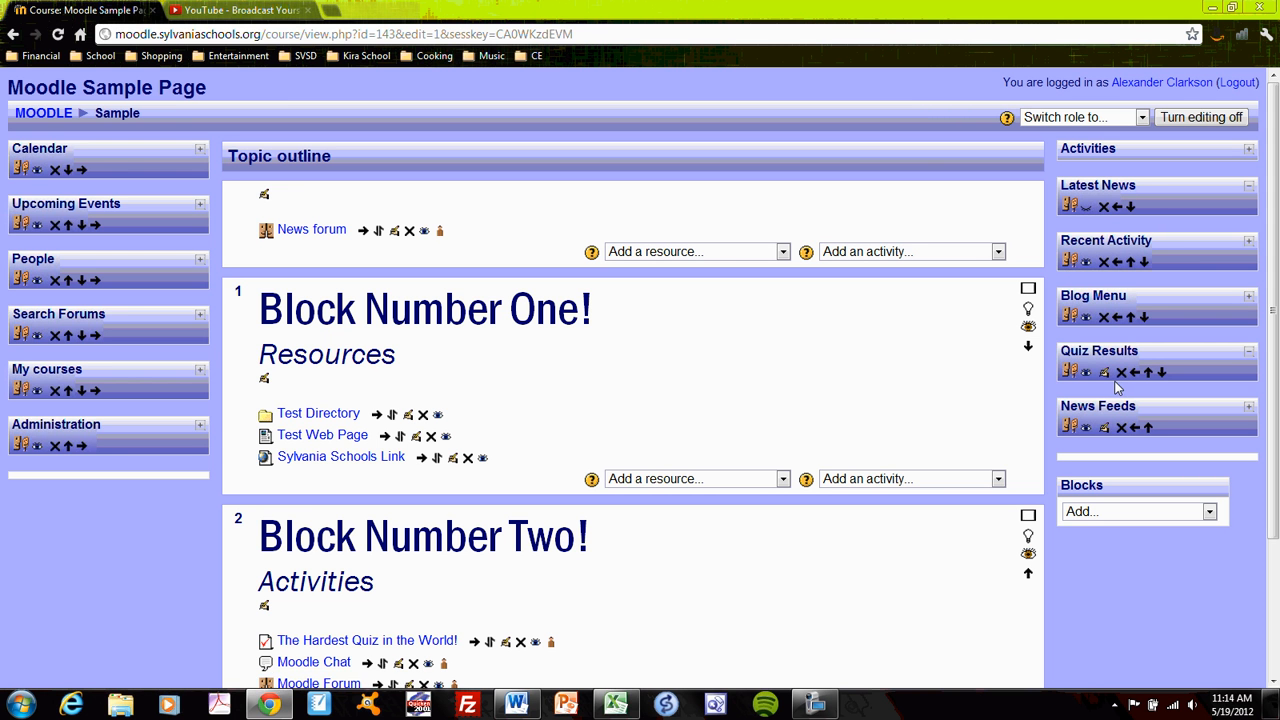
mouse_move(1104, 372)
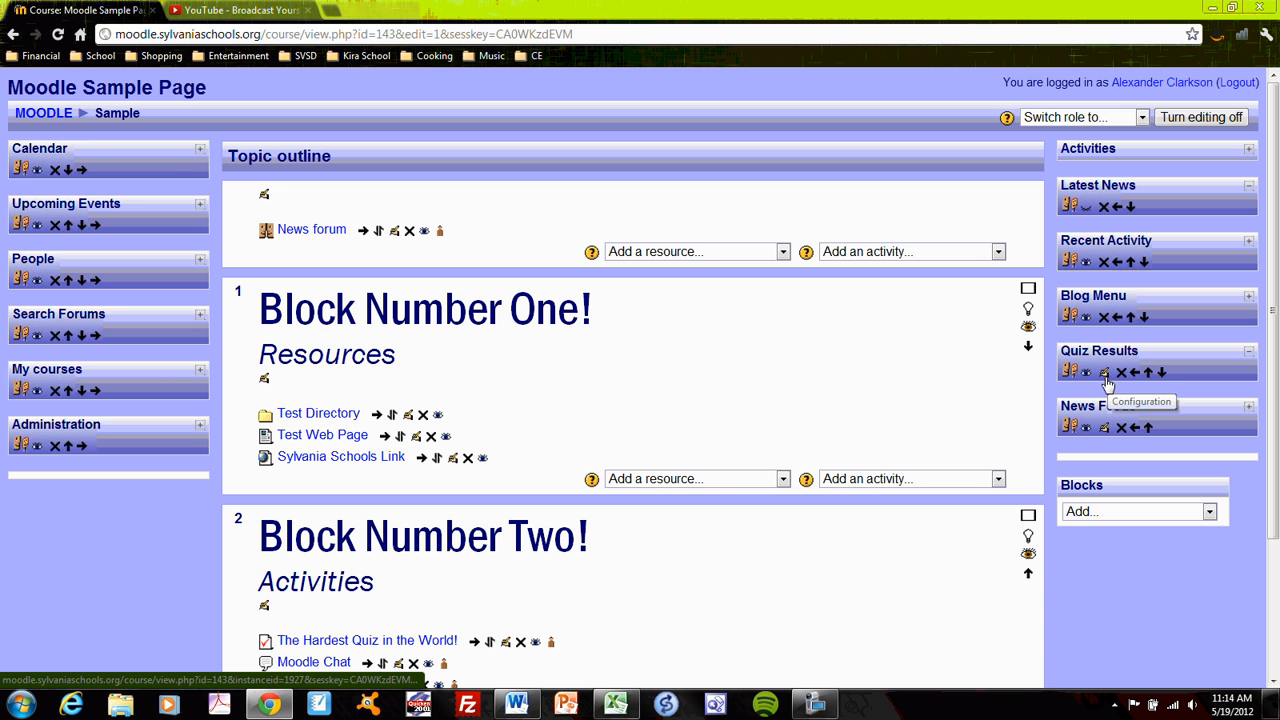
mouse_move(155, 373)
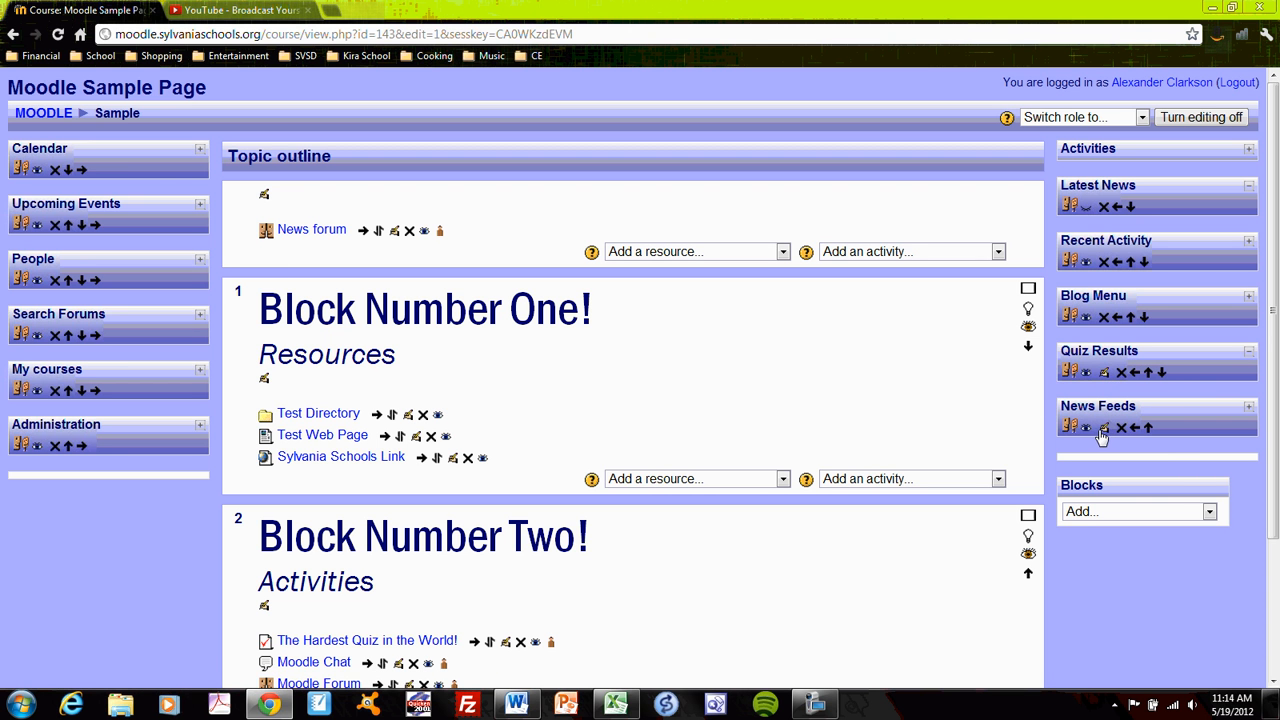
mouse_move(1103, 428)
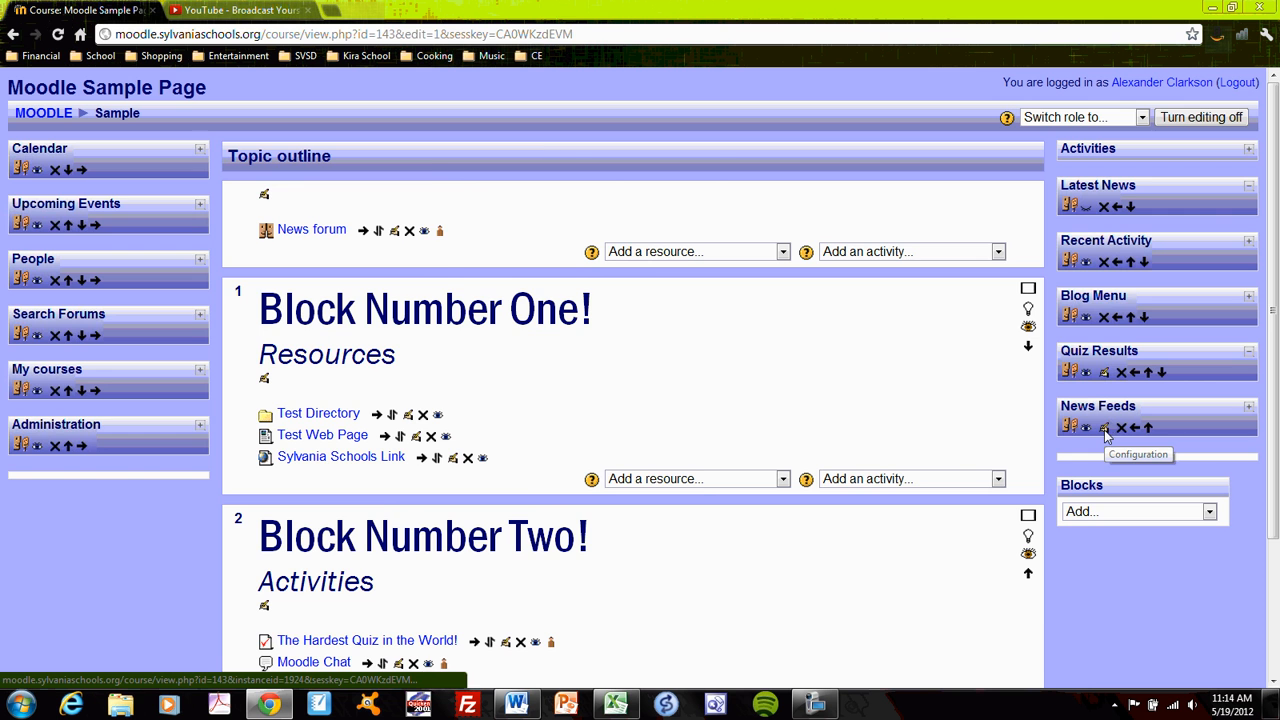
Open the News Feeds RSS configuration listing New York Times and NPR feeds.
click(1104, 427)
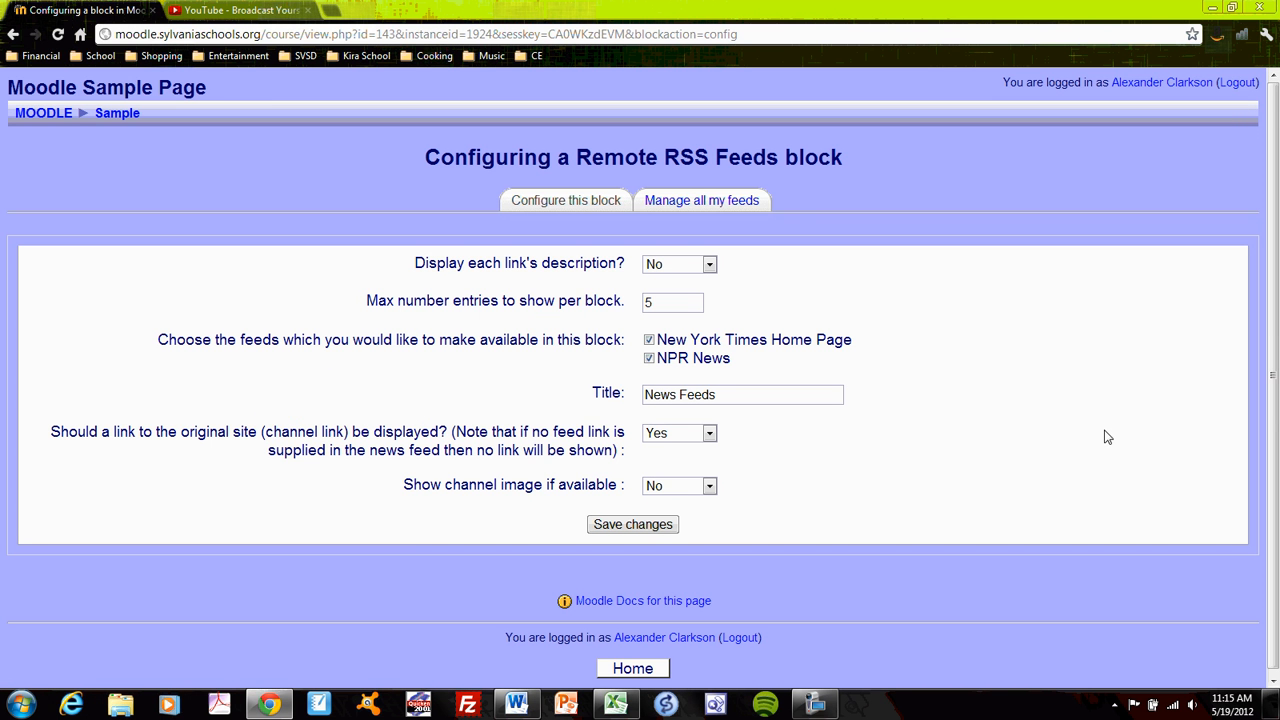
mouse_move(701, 200)
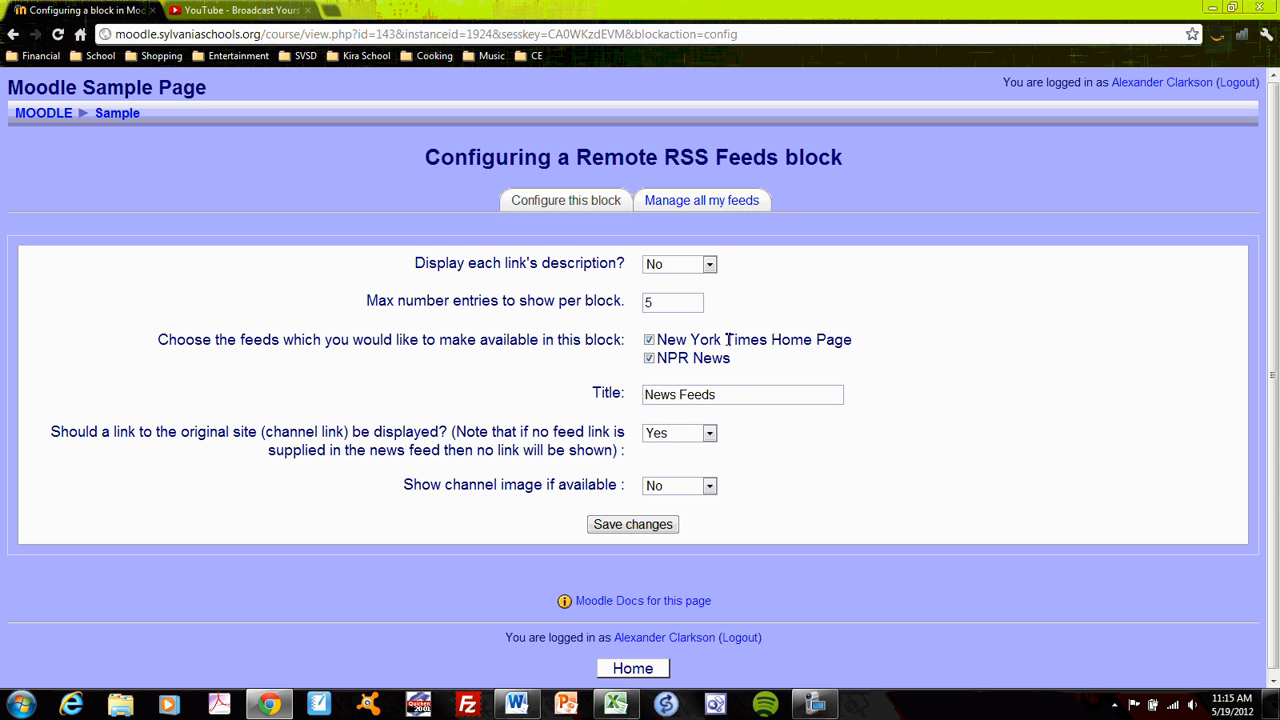
mouse_move(744, 360)
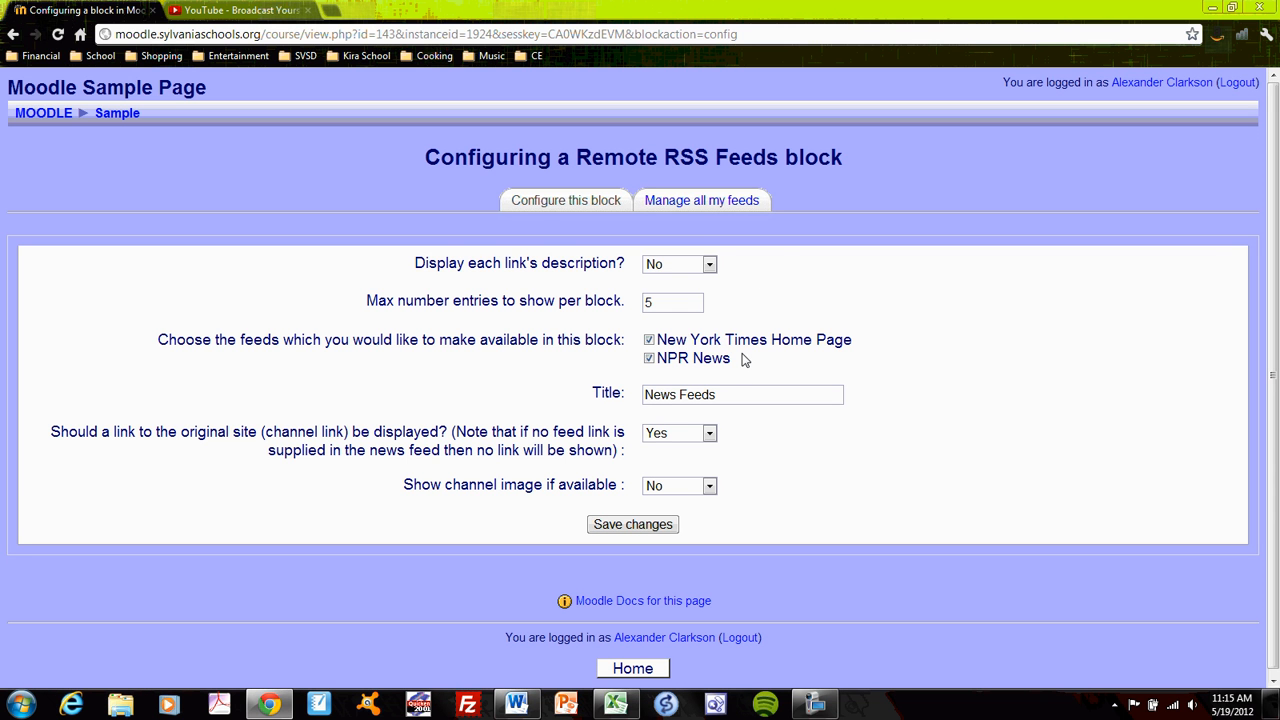
click(701, 200)
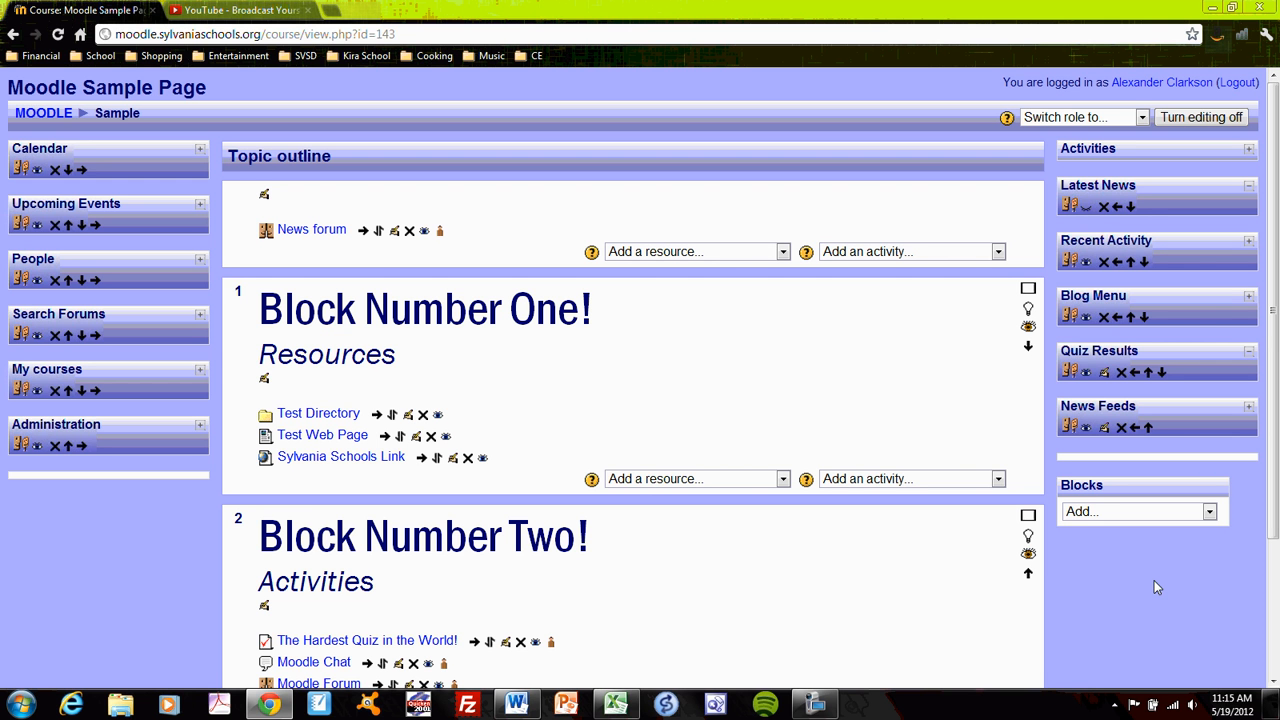
mouse_move(1028, 328)
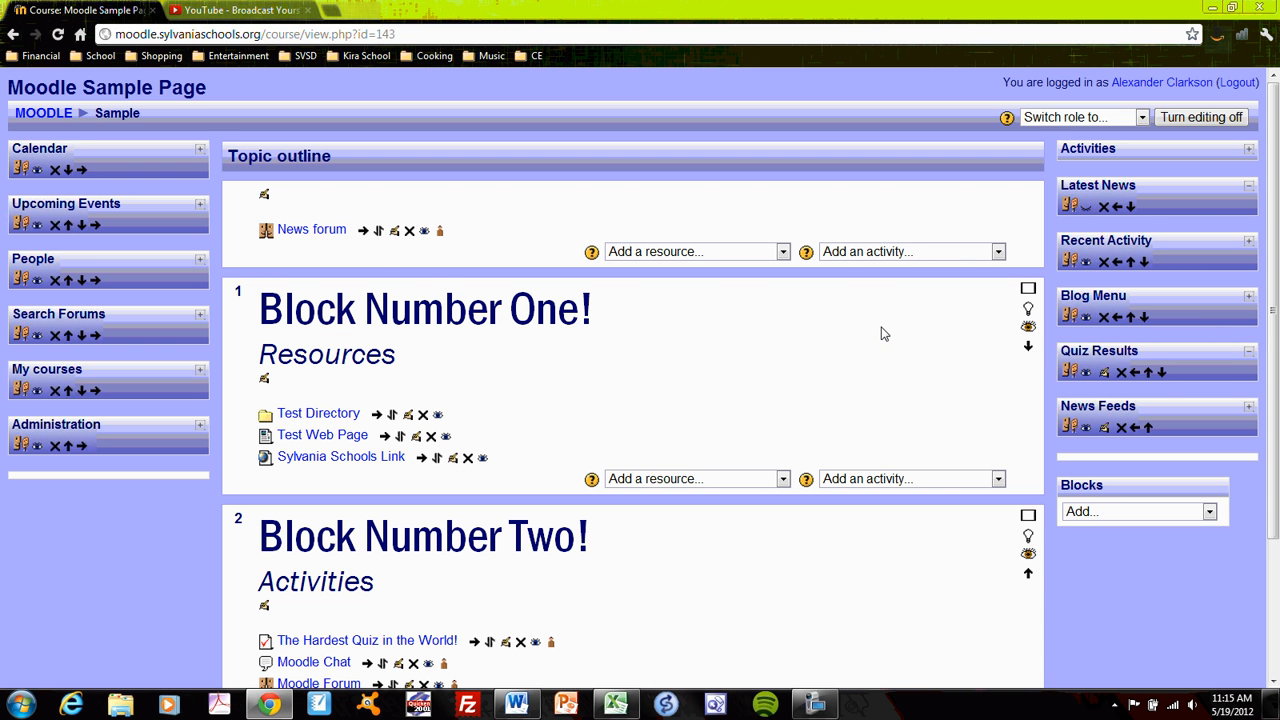
mouse_move(1007, 353)
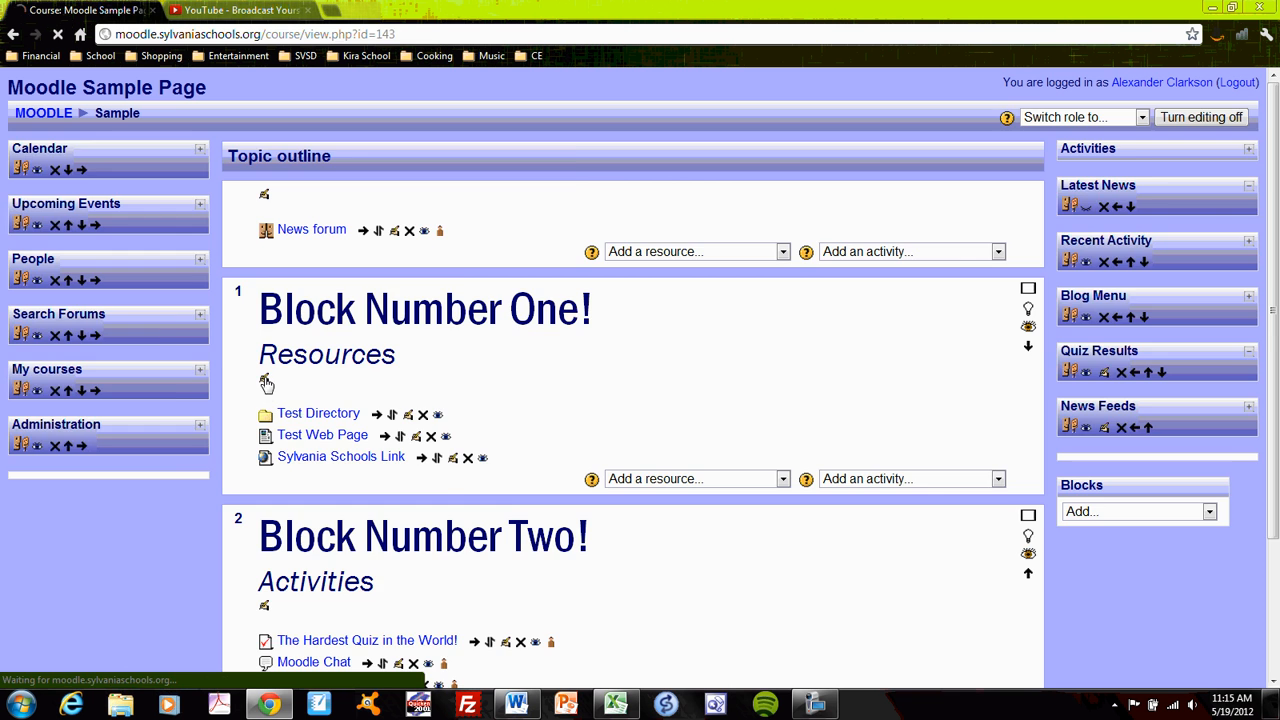
click(266, 383)
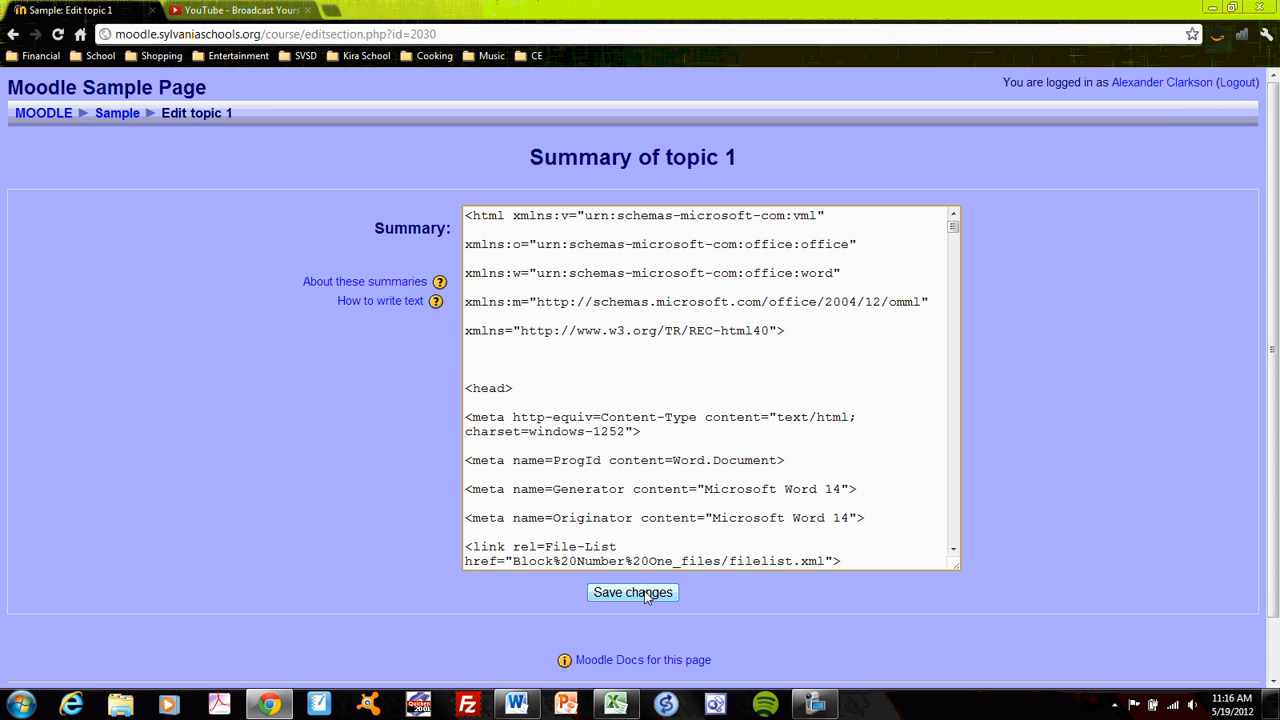
click(632, 592)
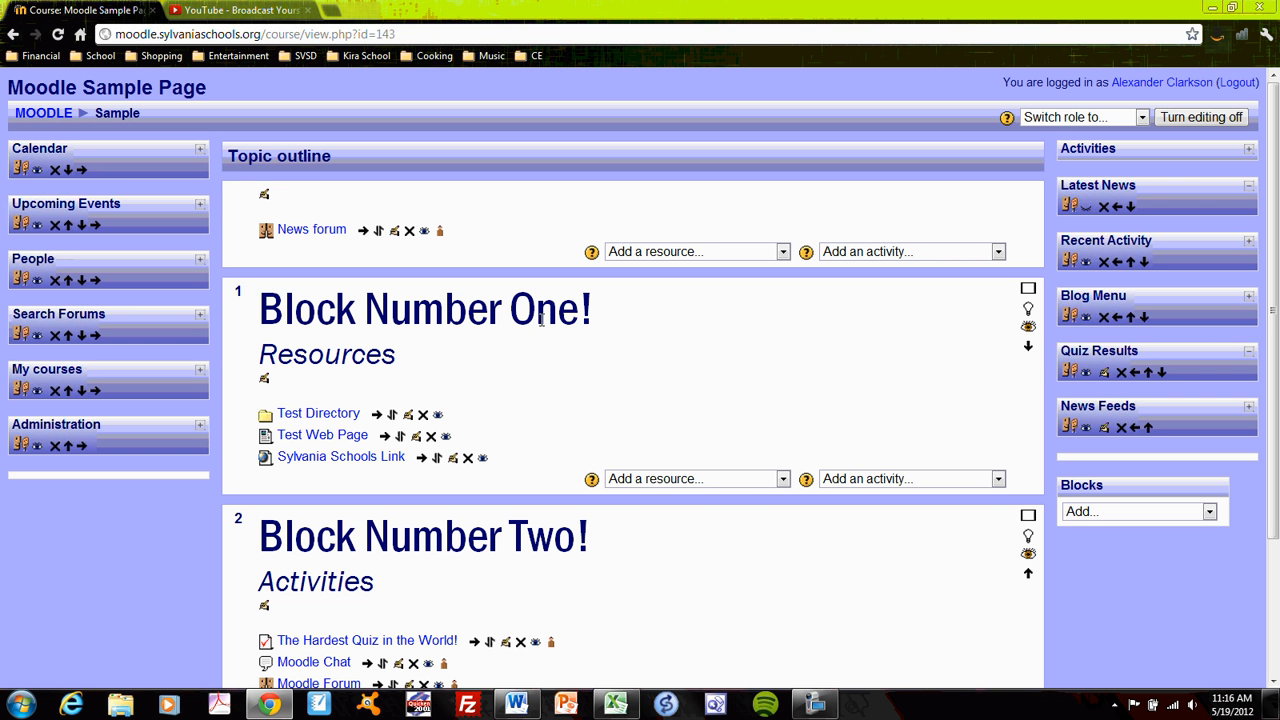
mouse_move(408, 332)
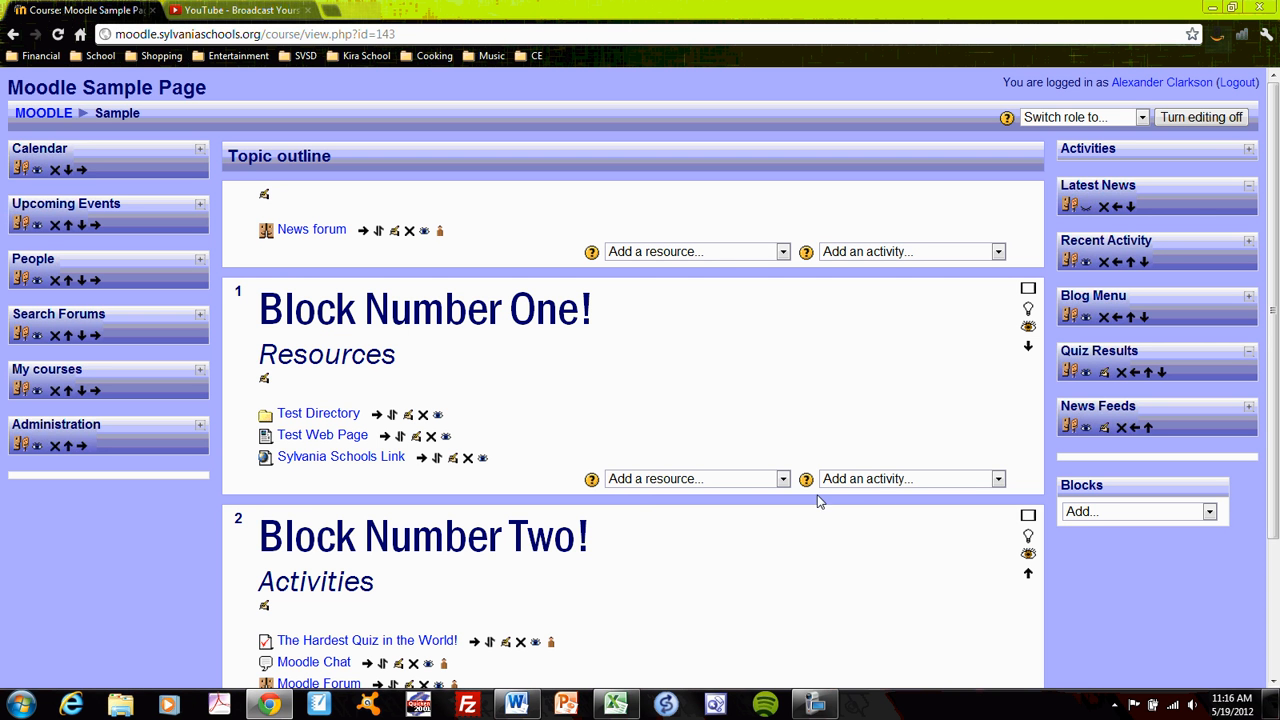
mouse_move(844, 389)
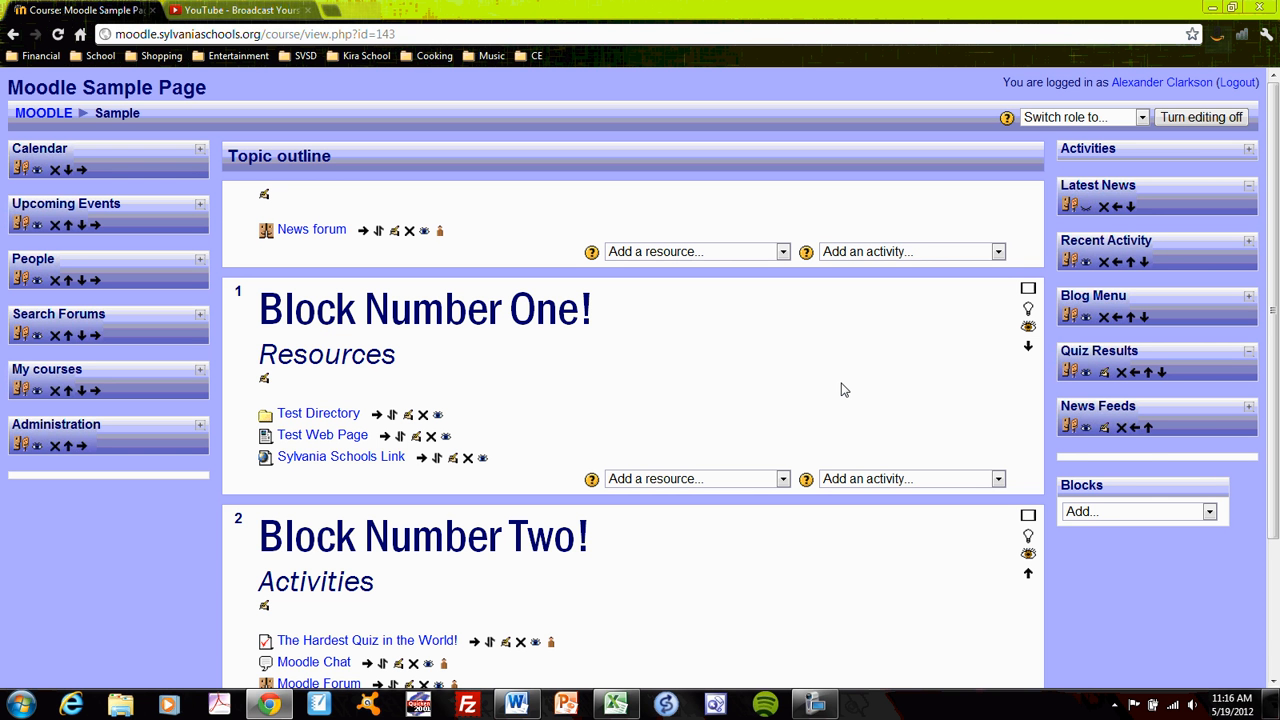
mouse_move(619, 425)
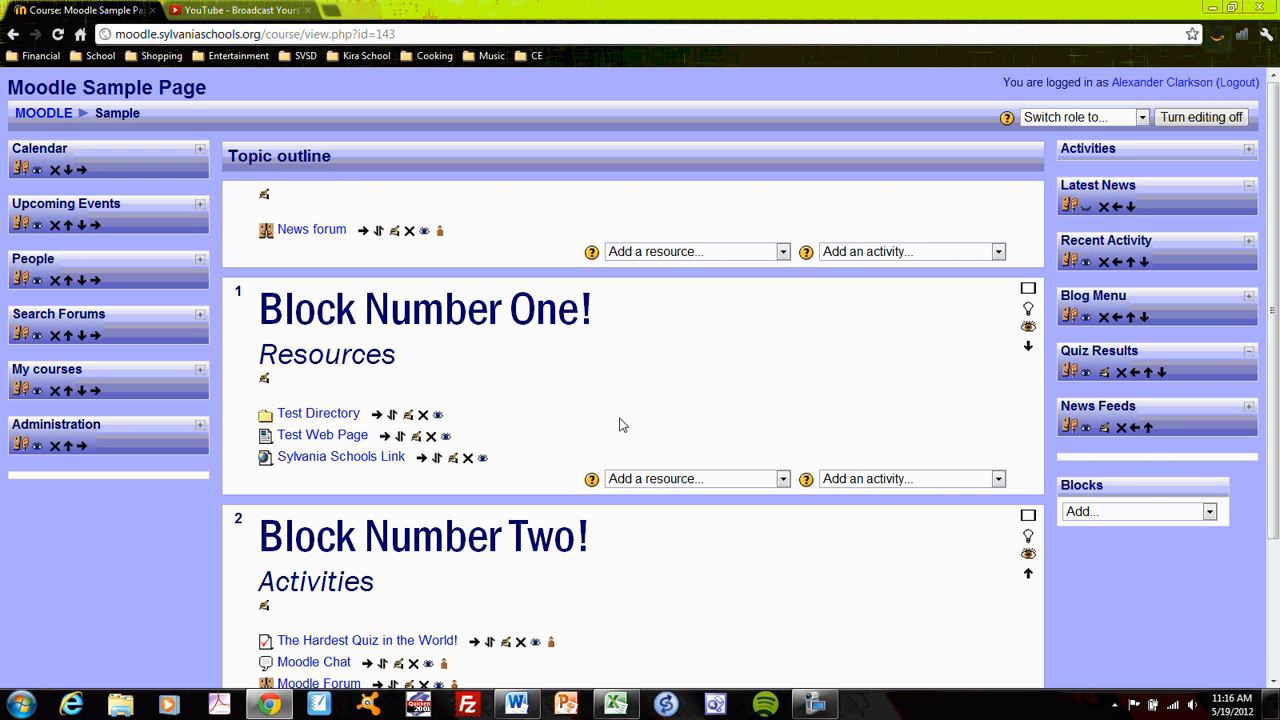
mouse_move(613, 388)
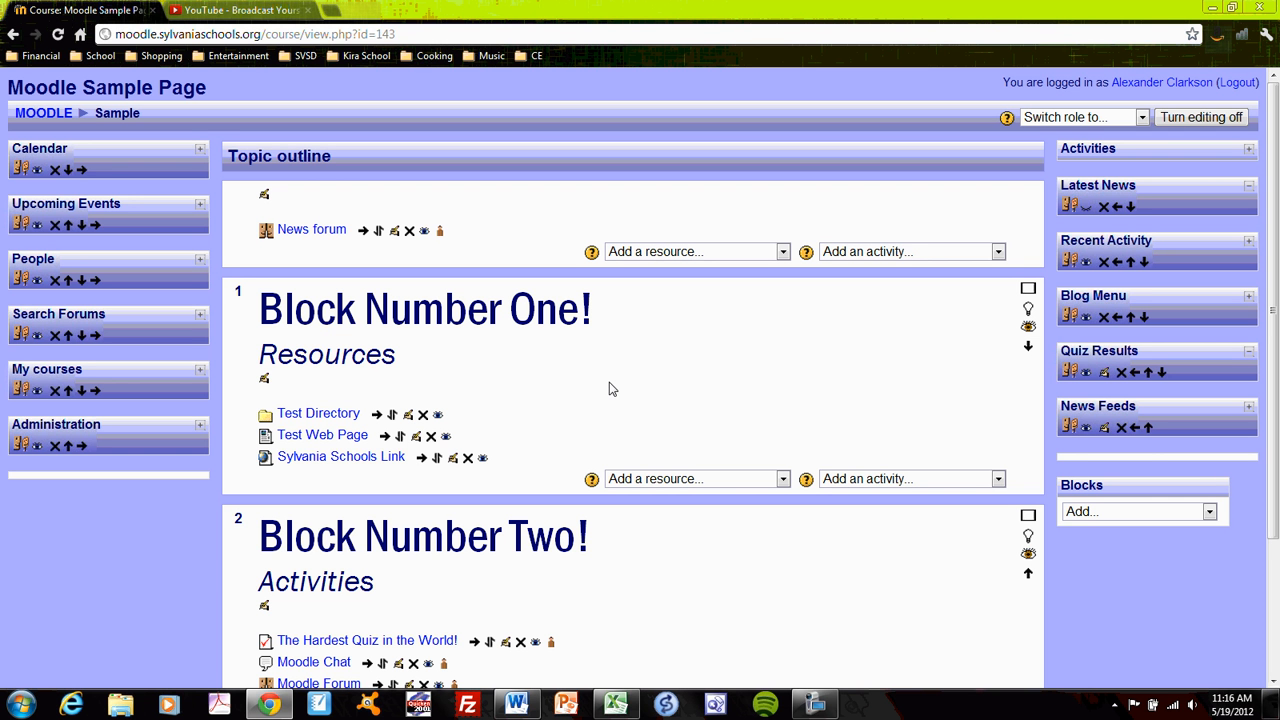
mouse_move(800, 393)
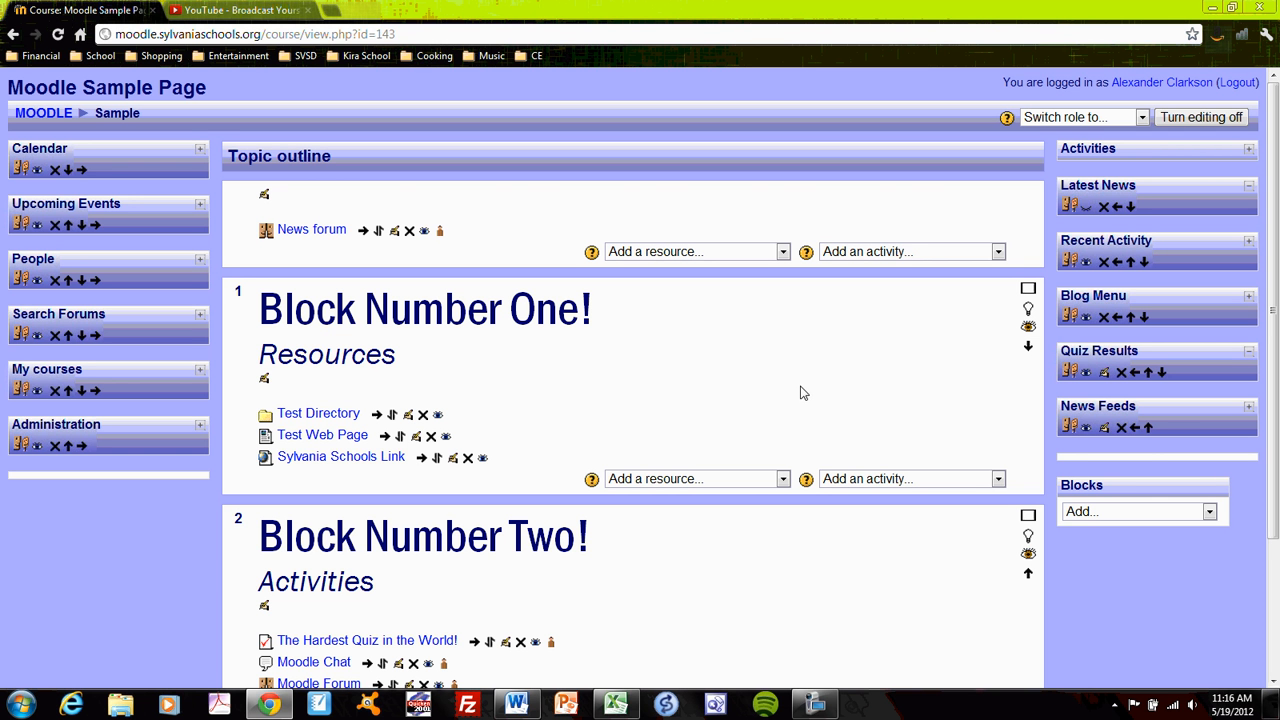